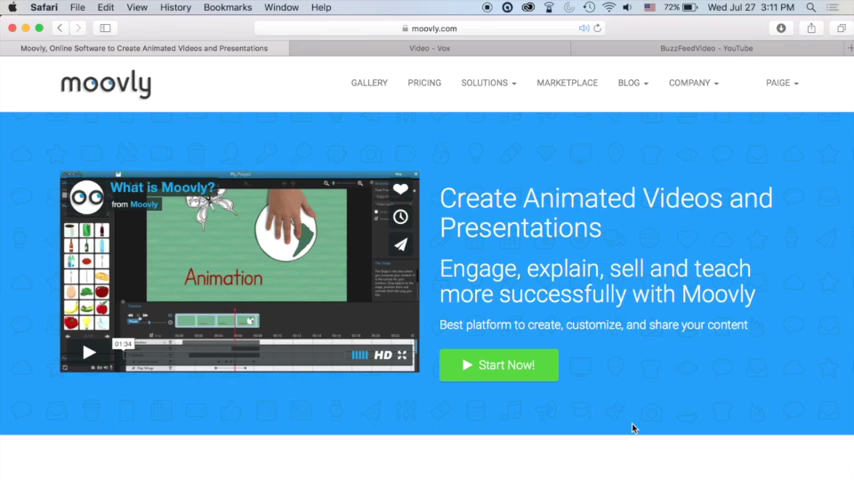
mouse_move(440, 52)
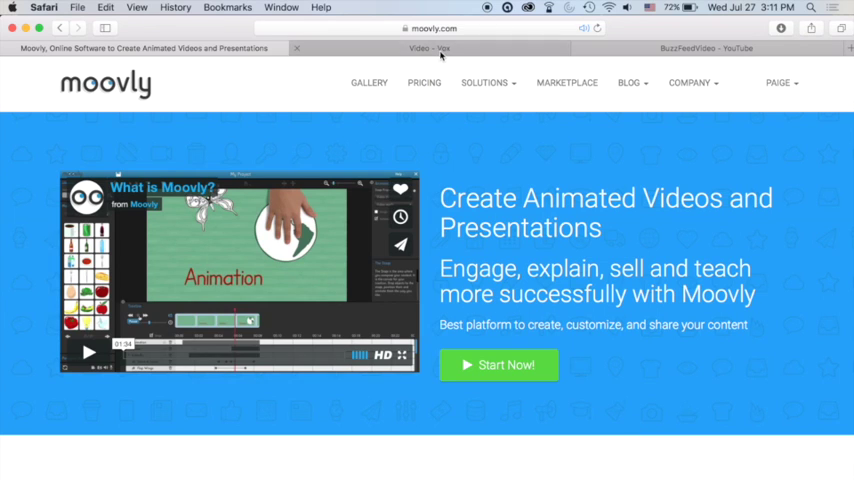
- Switch among the BuzzFeedVideo YouTube playlists and the Vox video page
click(428, 48)
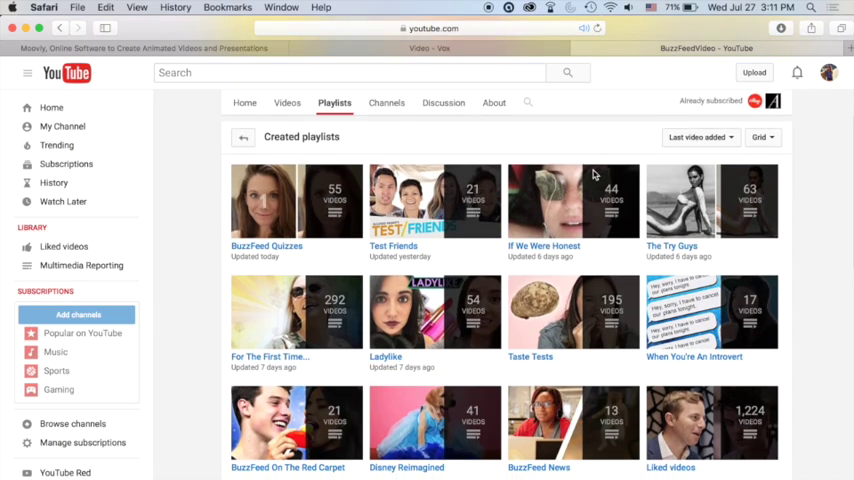
click(433, 48)
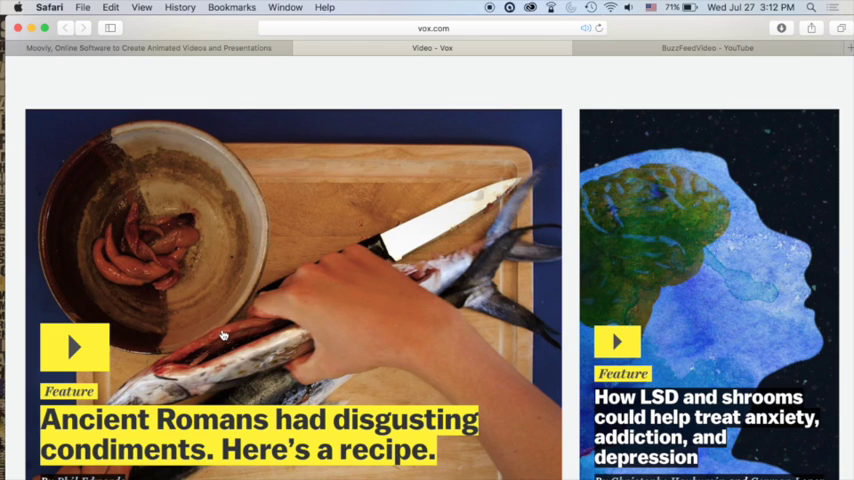
scroll(down, 3)
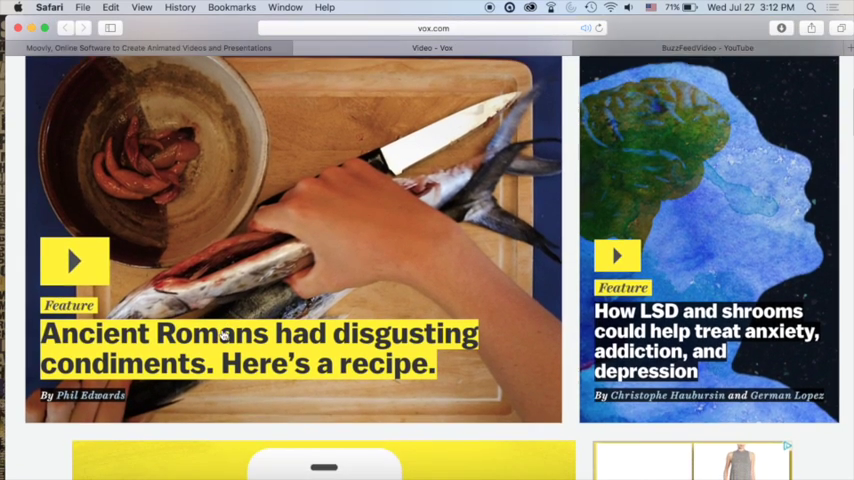
scroll(down, 3)
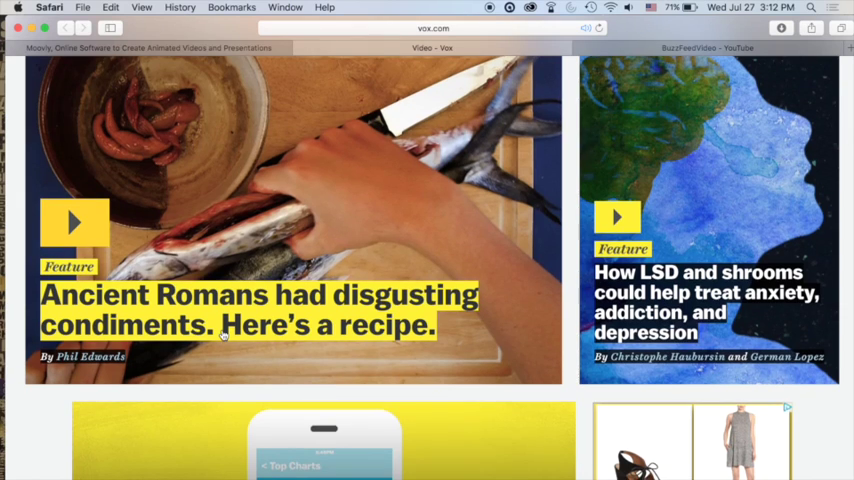
scroll(down, 3)
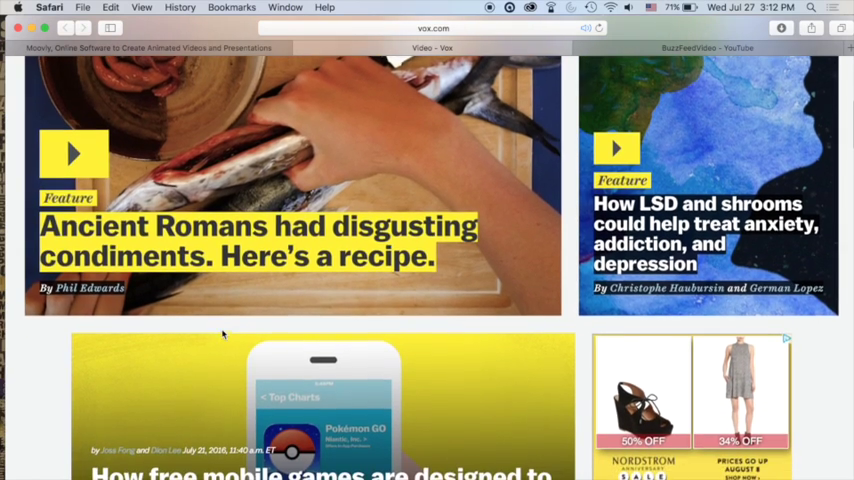
scroll(down, 3)
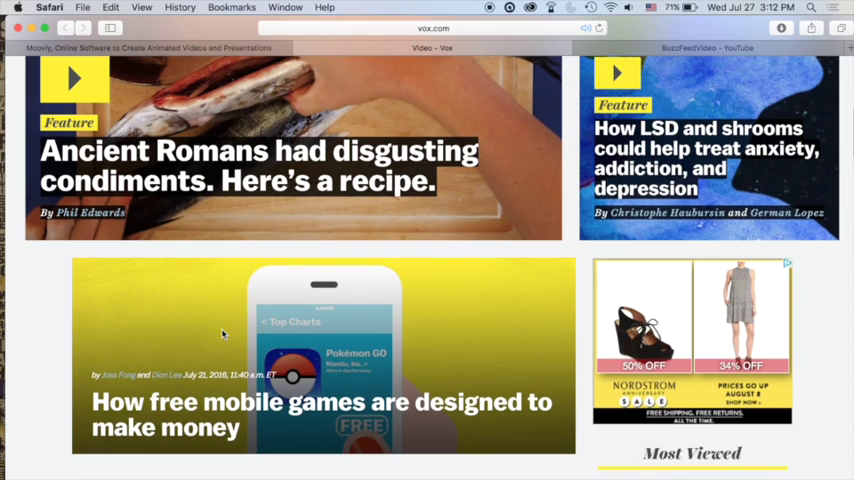
scroll(down, 3)
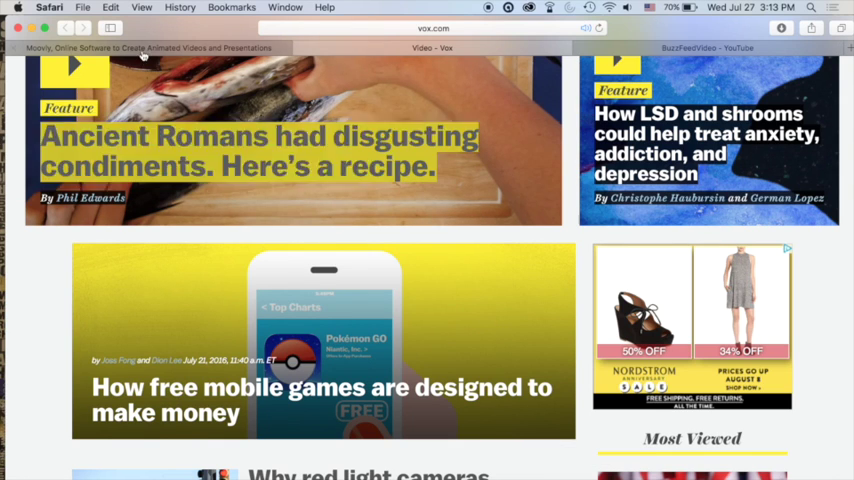
- Return to the Moovly site and browse the signed-in welcome dashboard
click(150, 47)
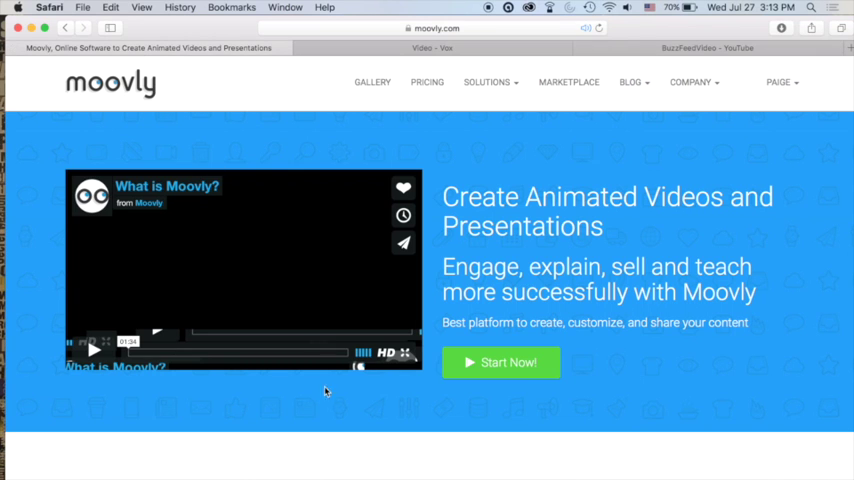
scroll(down, 3)
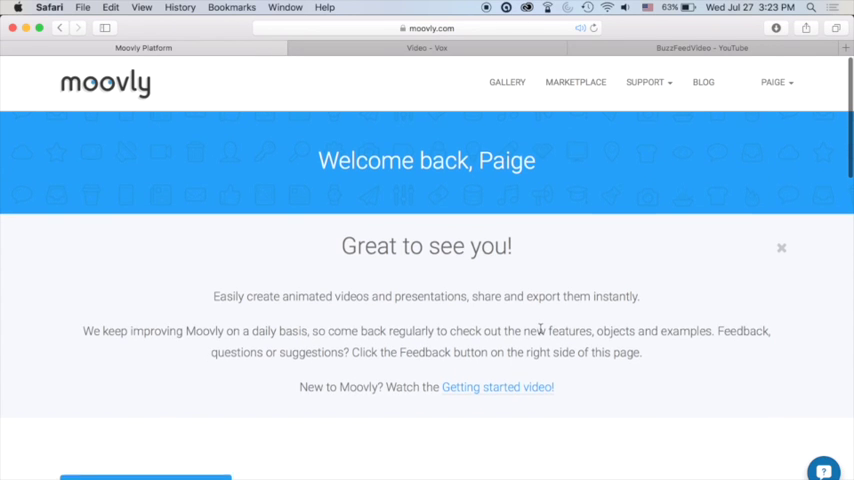
scroll(down, 3)
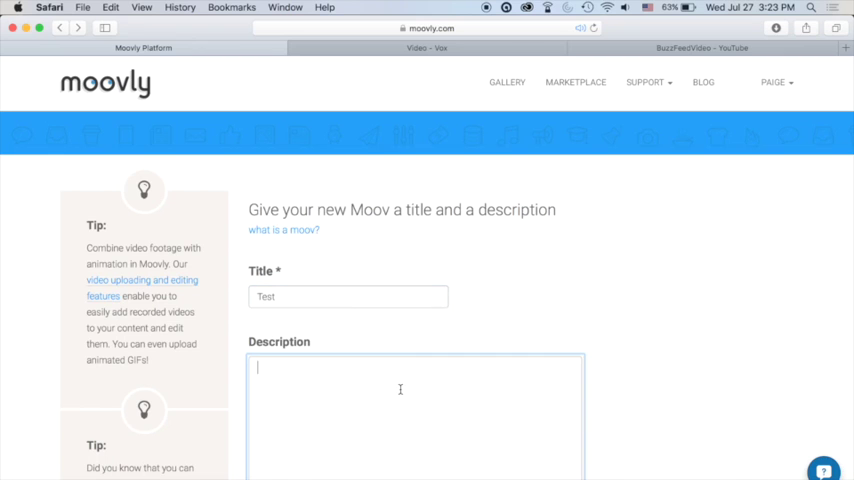
- Enter 'Test' as the Moov description and choose the Art & design category
text(Test)
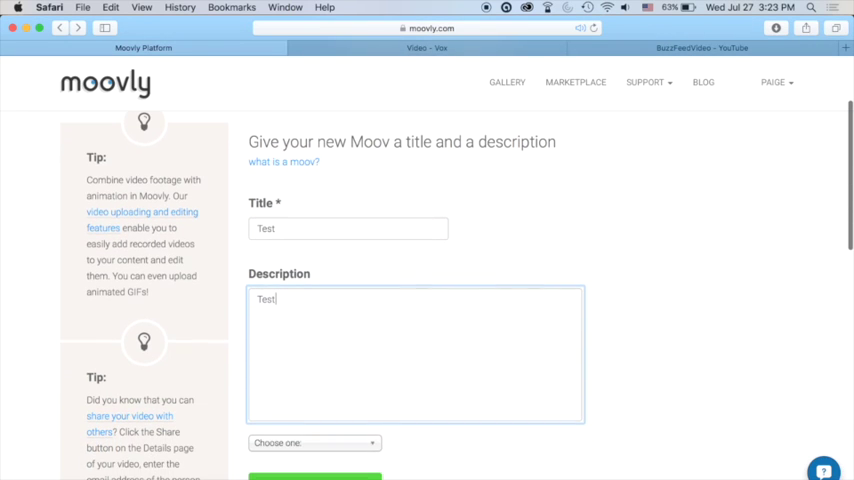
click(313, 443)
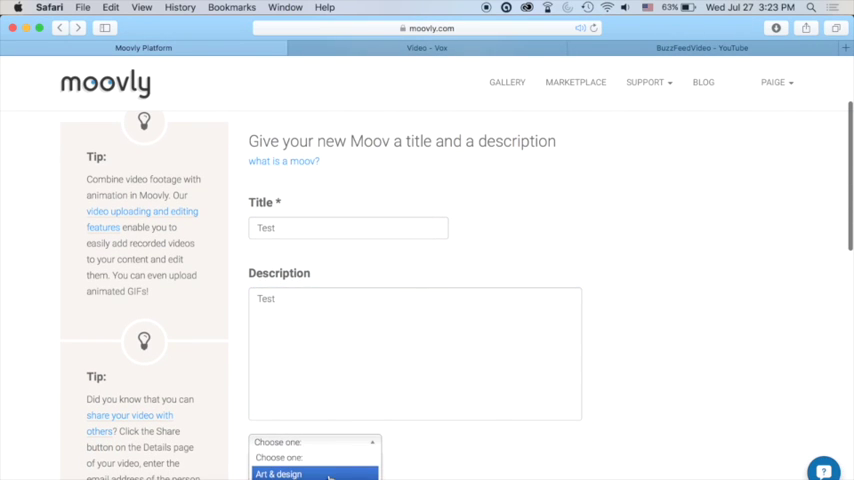
click(315, 474)
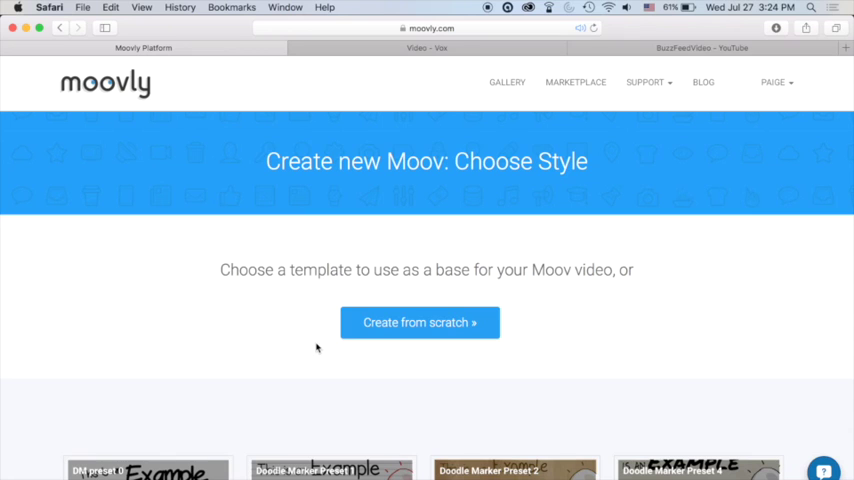
mouse_move(464, 359)
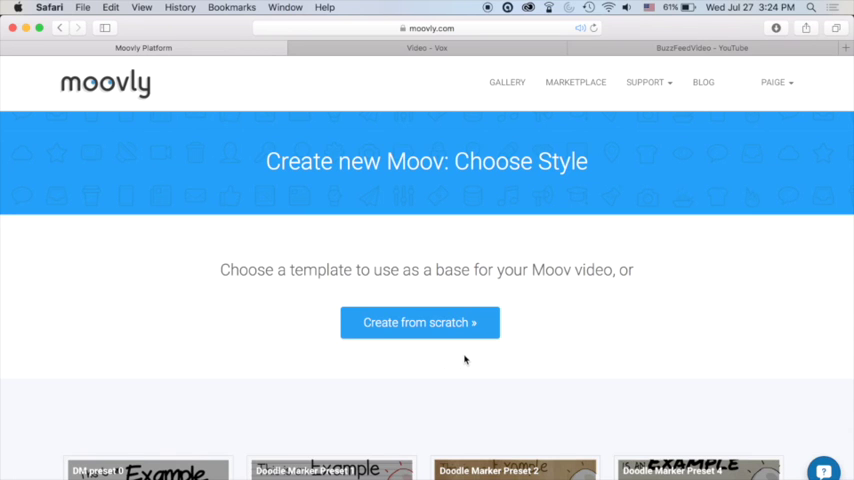
- Browse the style templates, then create the Test Moov from scratch without a template
scroll(down, 3)
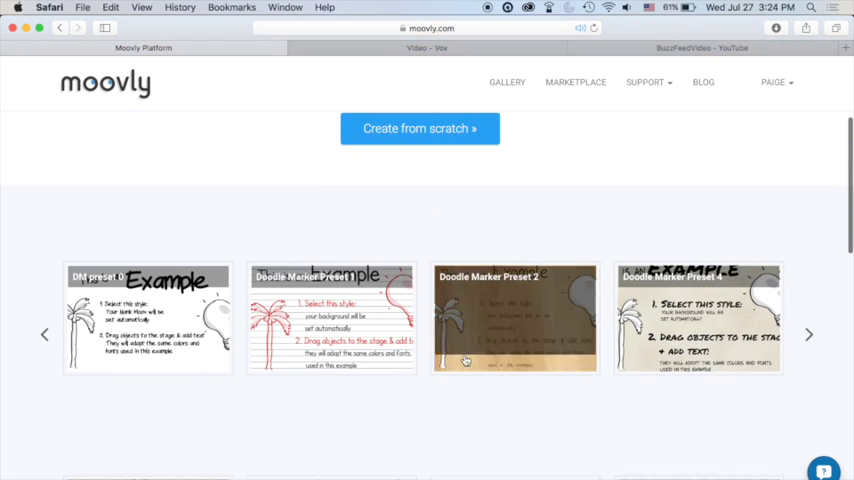
scroll(down, 3)
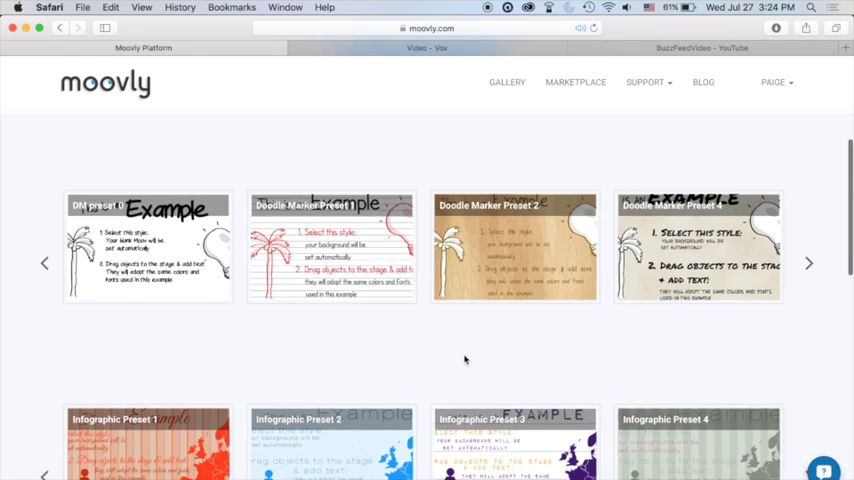
scroll(down, 3)
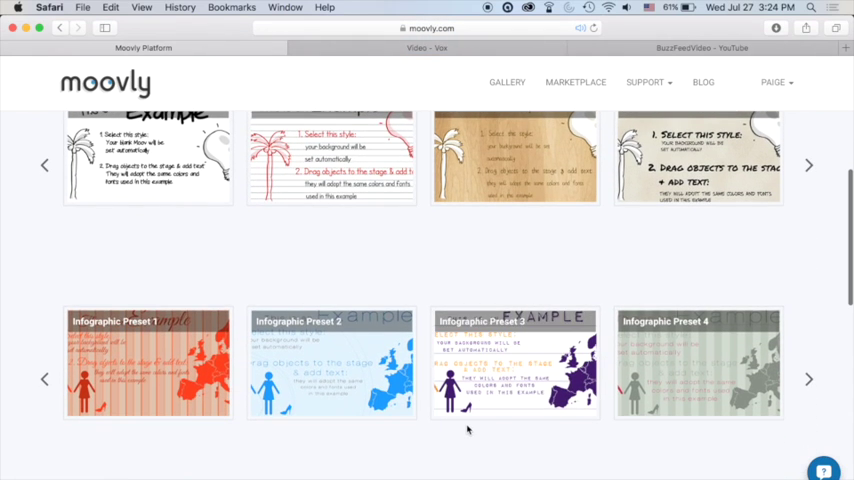
scroll(up, 3)
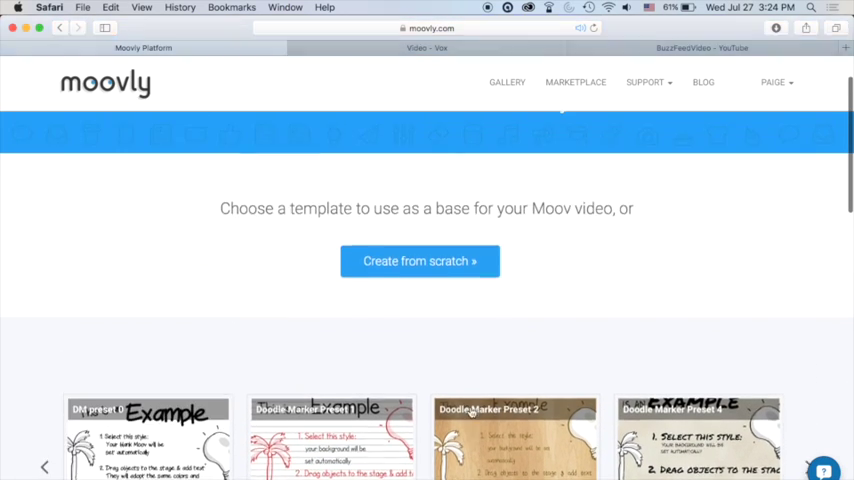
click(419, 261)
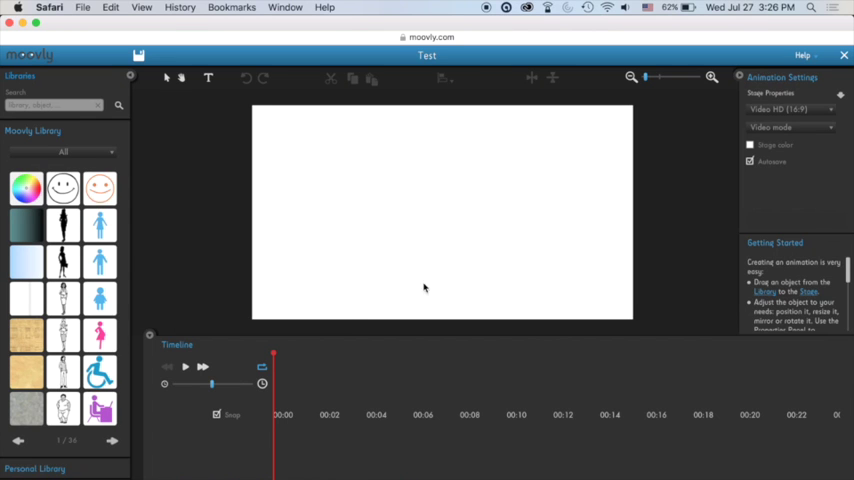
mouse_move(705, 221)
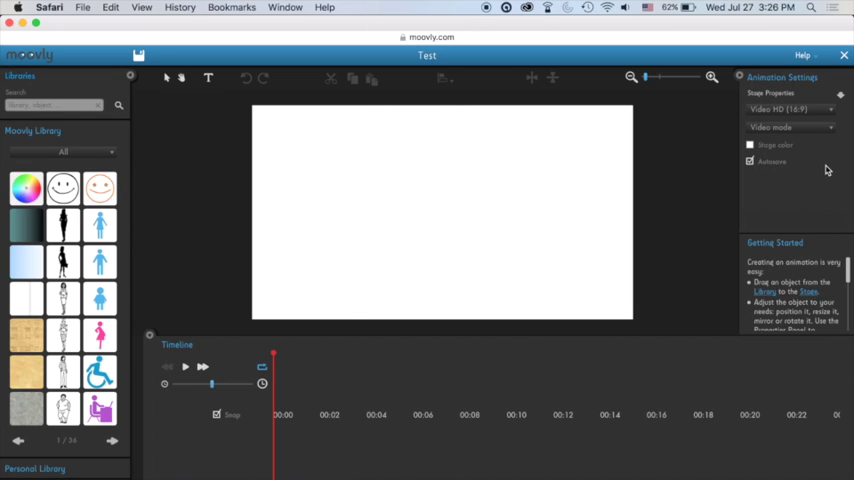
click(788, 109)
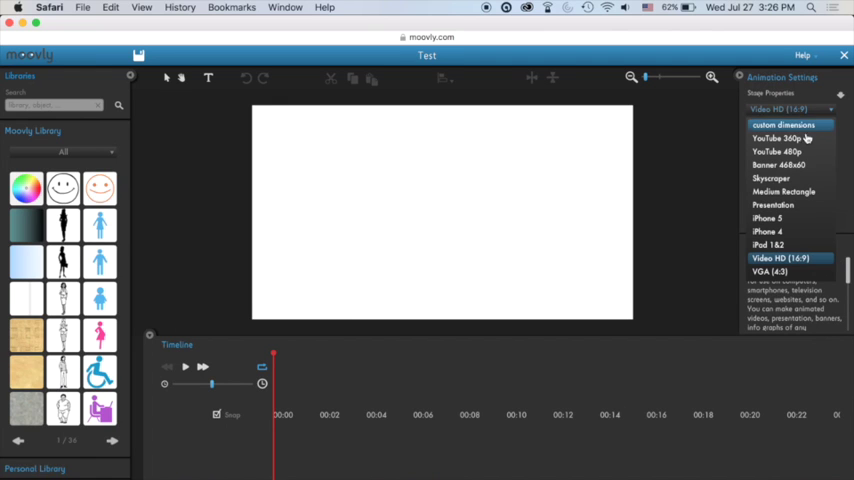
mouse_move(790, 151)
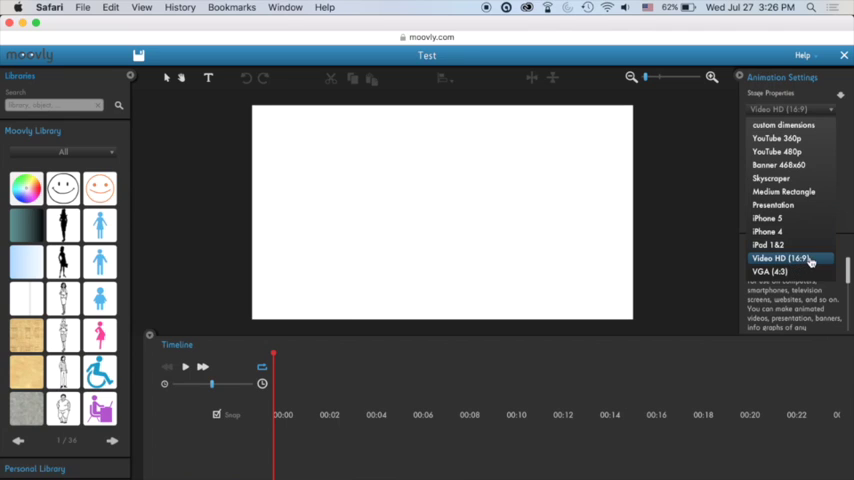
click(783, 258)
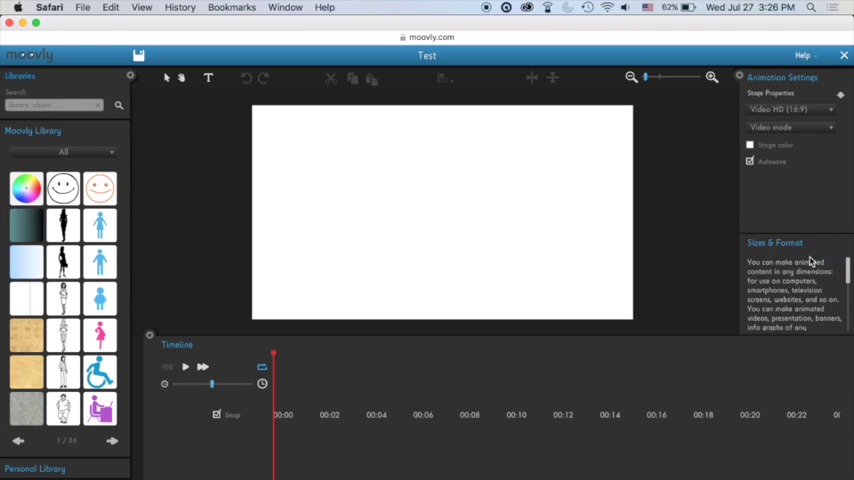
mouse_move(807, 196)
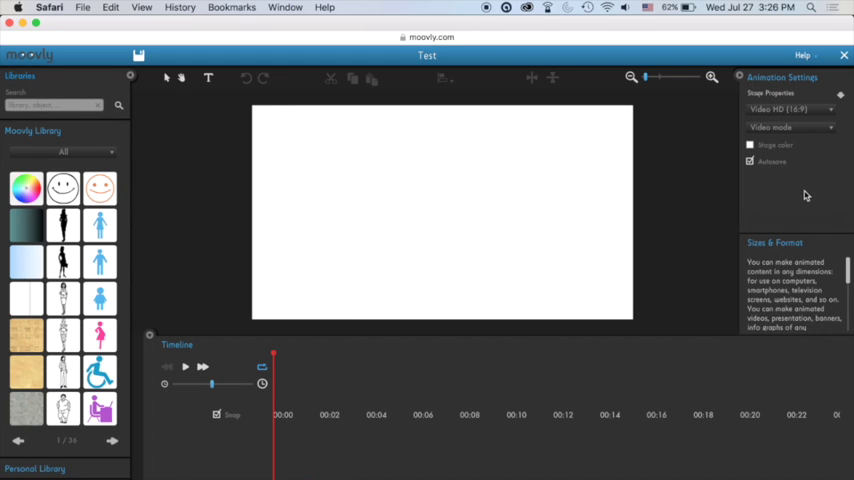
mouse_move(787, 149)
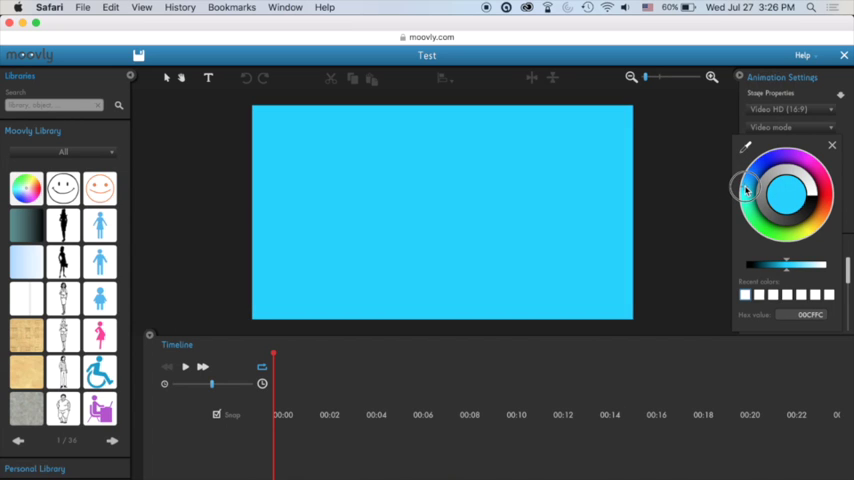
- Apply the light blue 00CFFC stage colour and close the colour picker
click(831, 145)
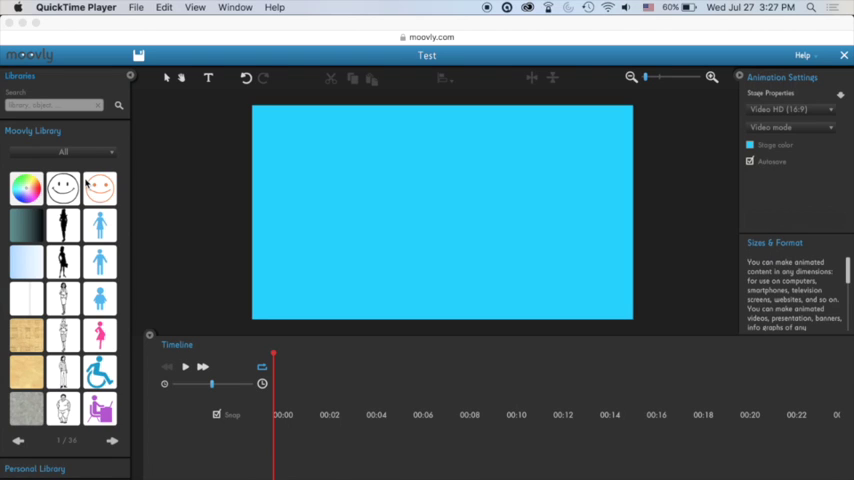
mouse_move(68, 338)
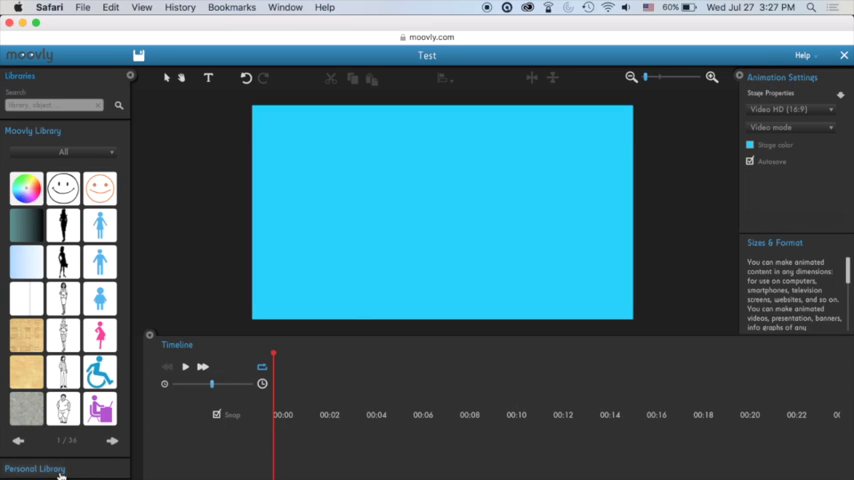
- Show the Personal Library with its two uploaded images
click(35, 468)
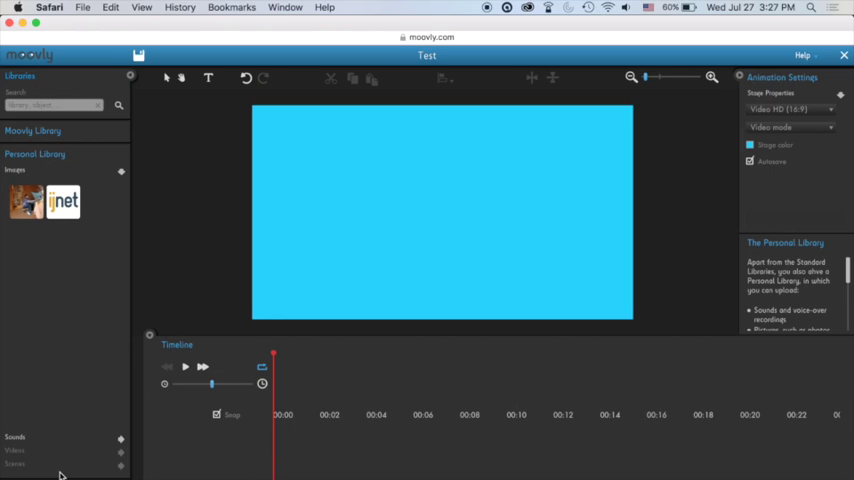
mouse_move(63, 365)
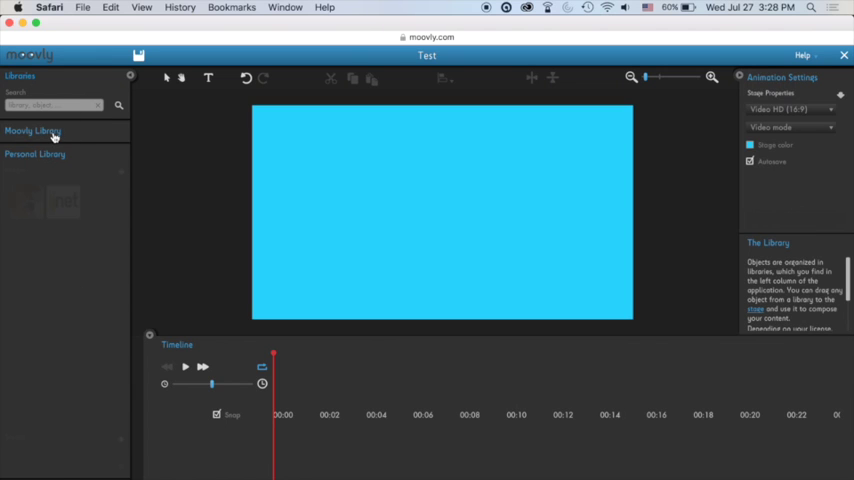
- Filter the object library to Infographic Style and browse its objects
click(33, 131)
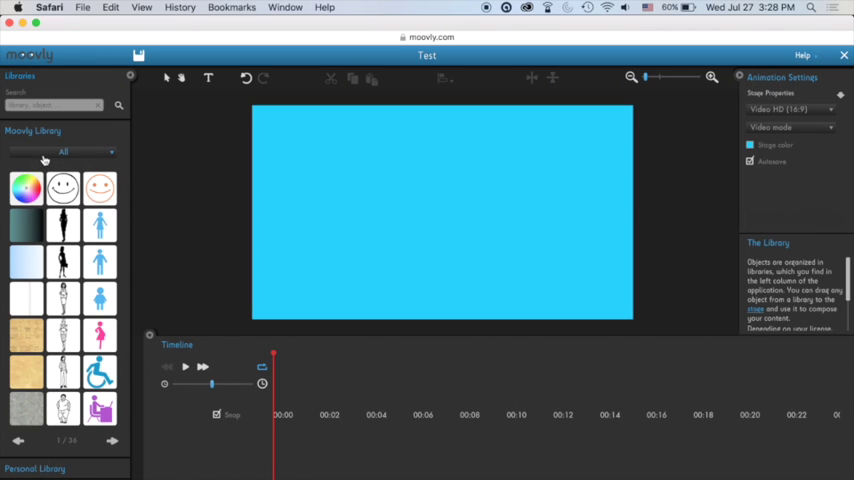
click(63, 151)
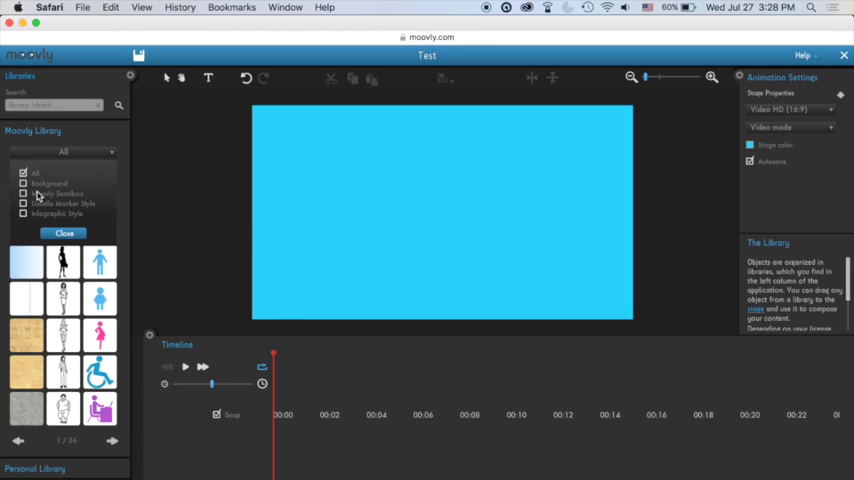
mouse_move(30, 208)
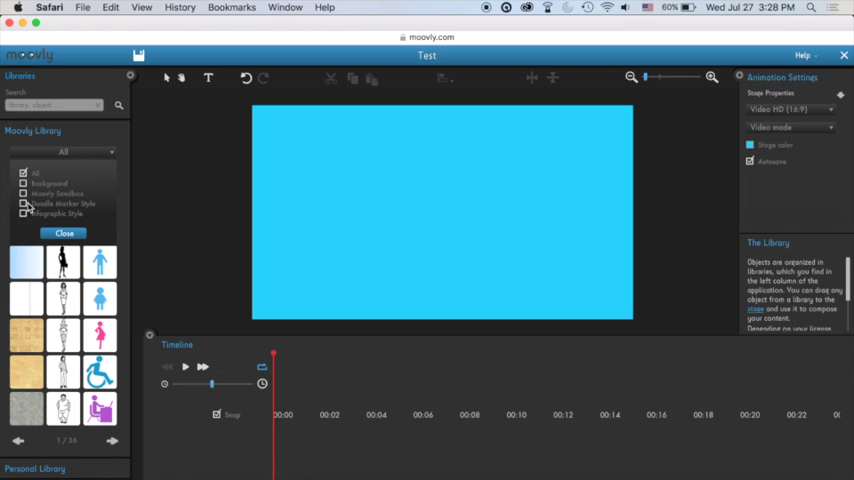
click(23, 203)
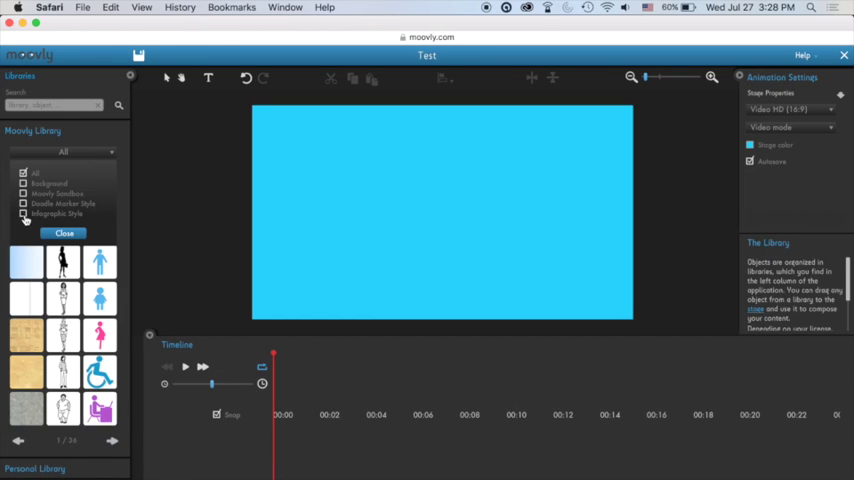
click(24, 213)
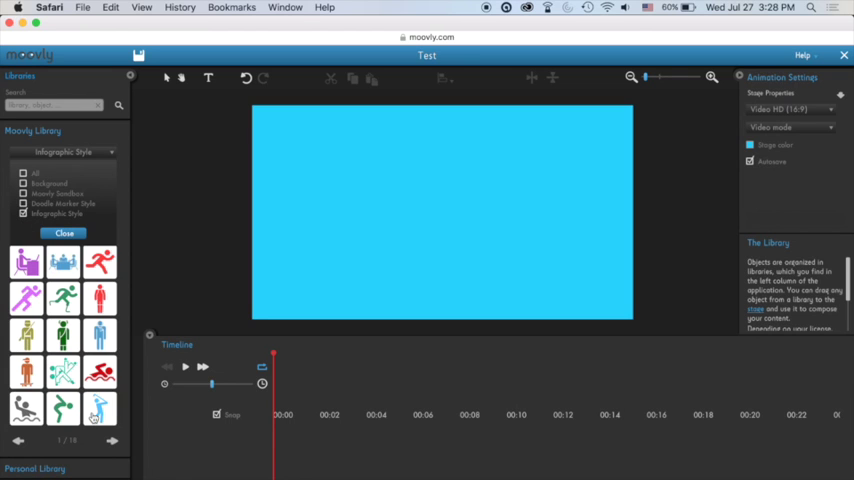
click(112, 441)
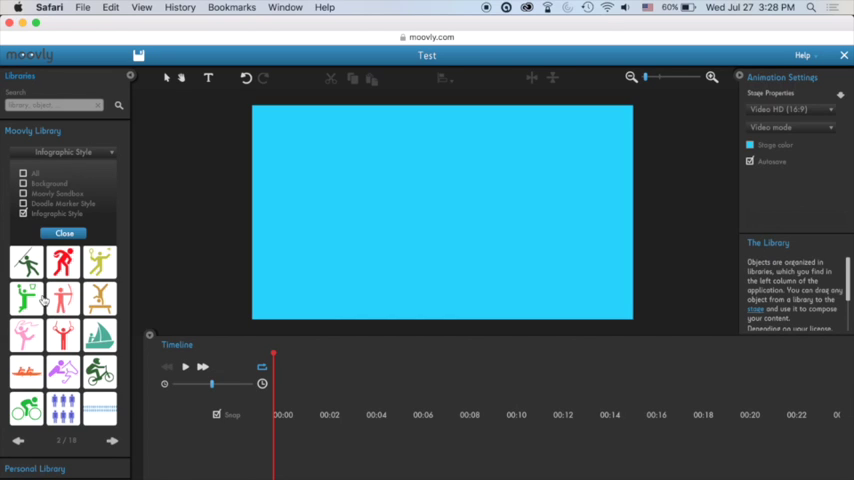
- Switch the filter to Background and Moovly Sandbox, accepting the sandbox notice
click(24, 183)
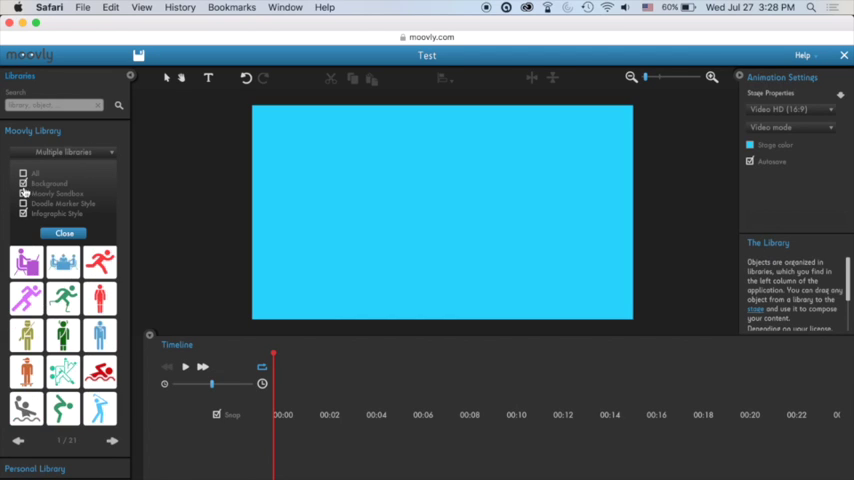
click(65, 151)
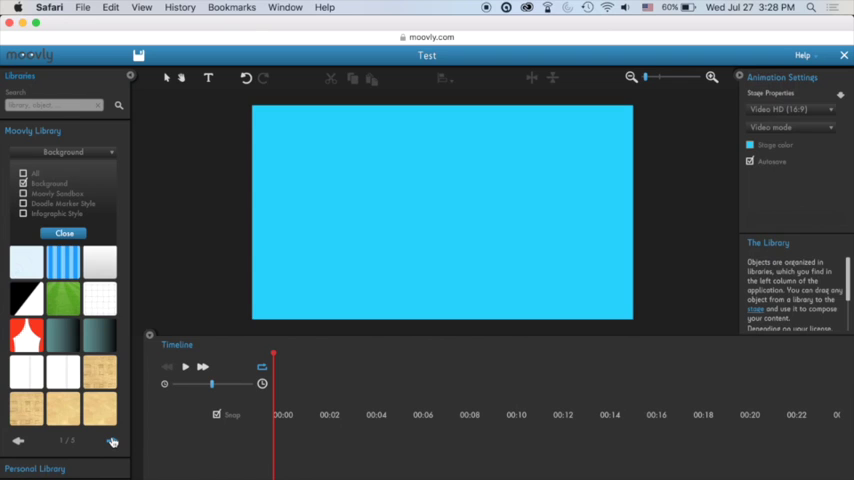
click(112, 440)
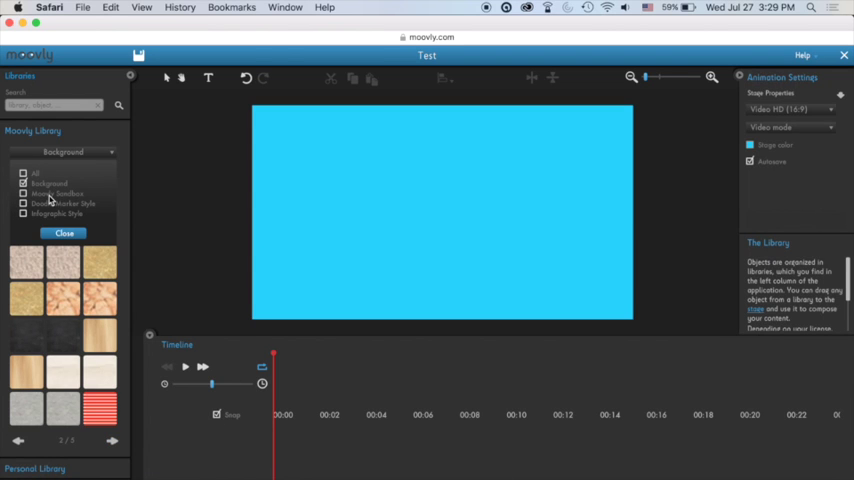
click(50, 194)
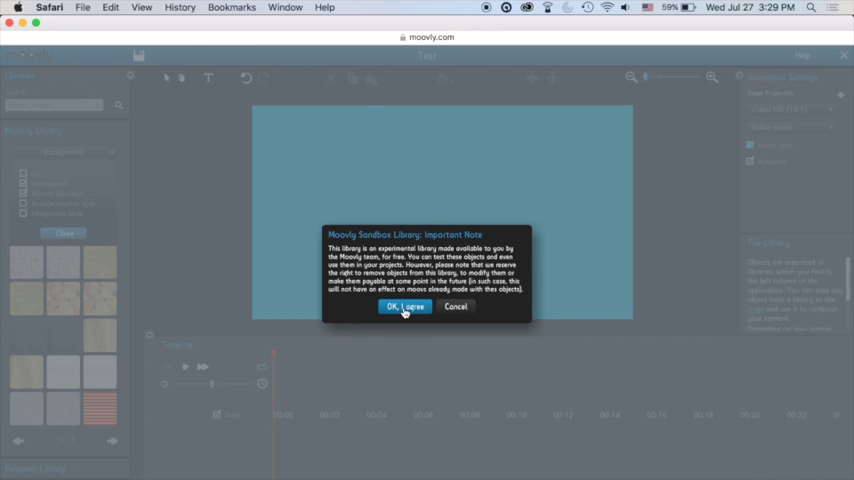
click(405, 306)
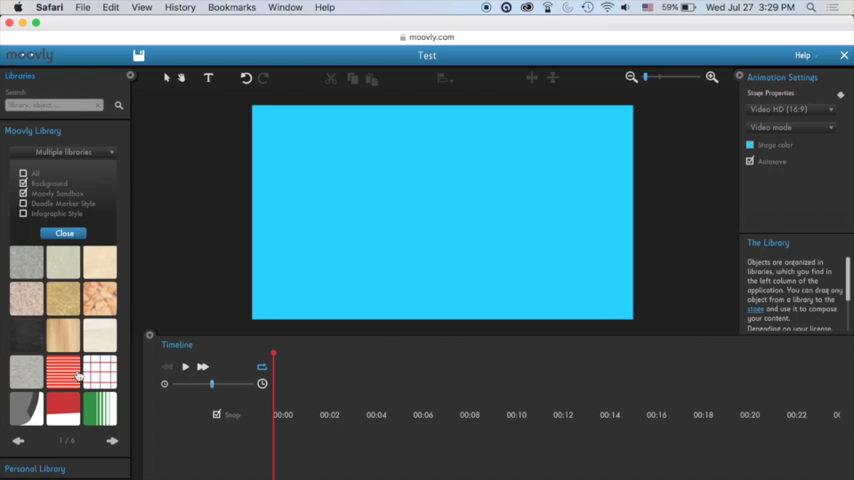
click(112, 441)
text(Earth)
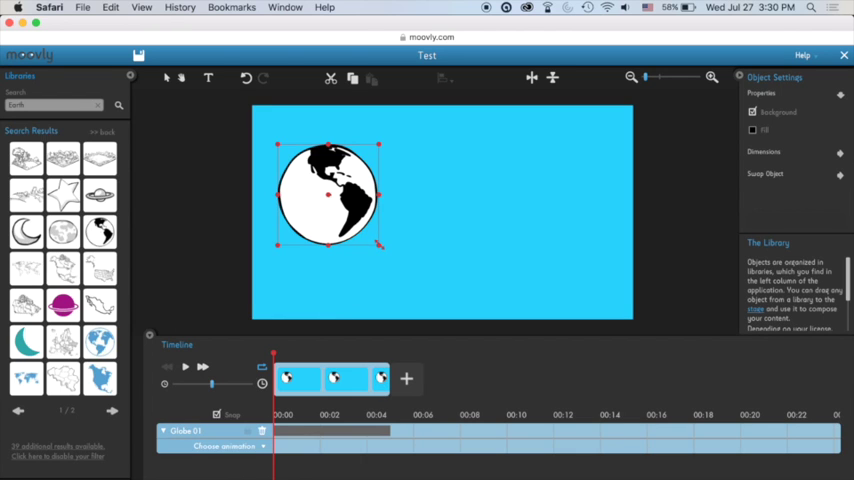
- Resize the globe on the stage to a moderate, slightly larger size
drag(381, 246, 435, 303)
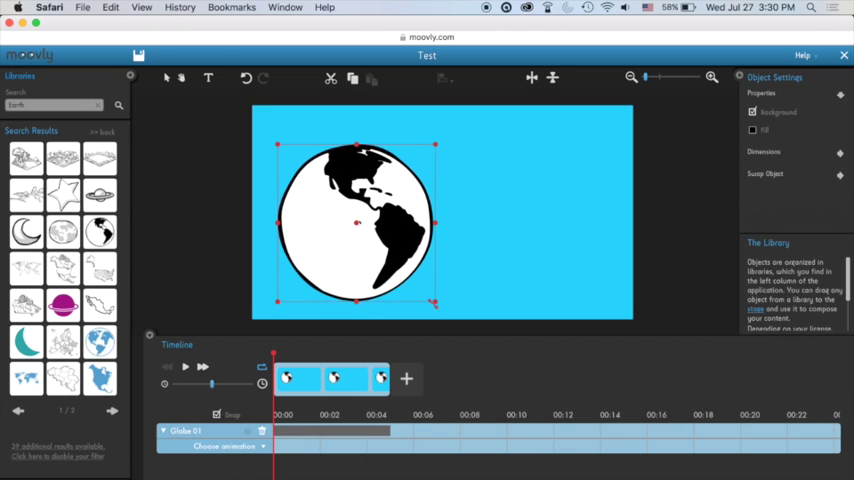
drag(435, 305, 388, 258)
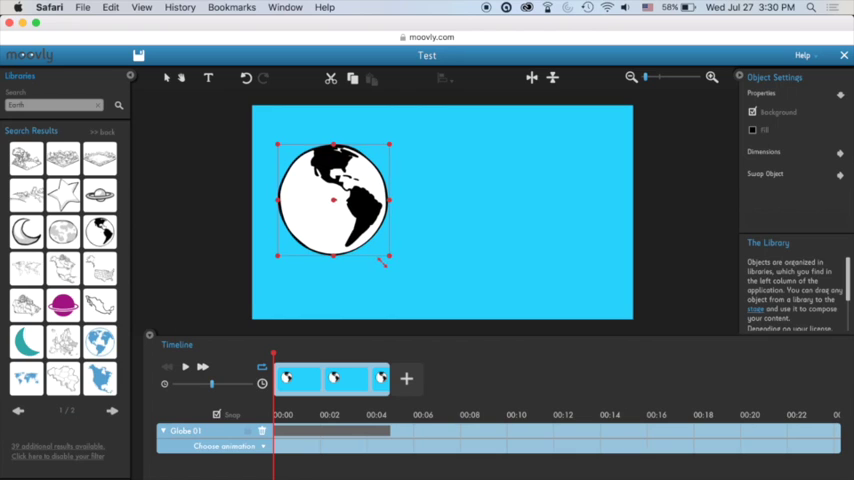
drag(388, 258, 393, 258)
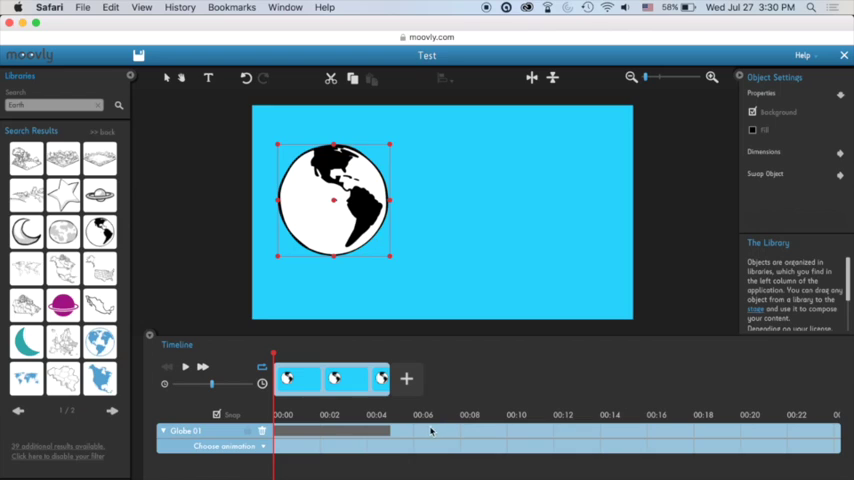
mouse_move(472, 417)
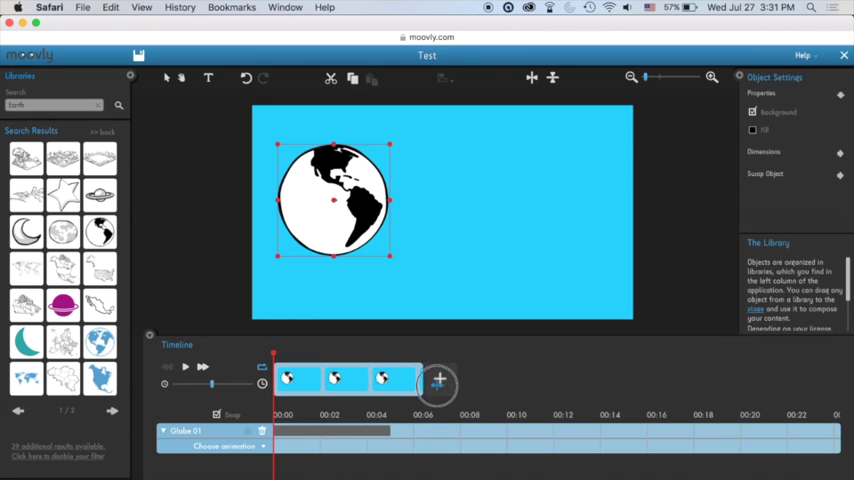
- Extend the movie timeline to about 11 seconds
click(438, 383)
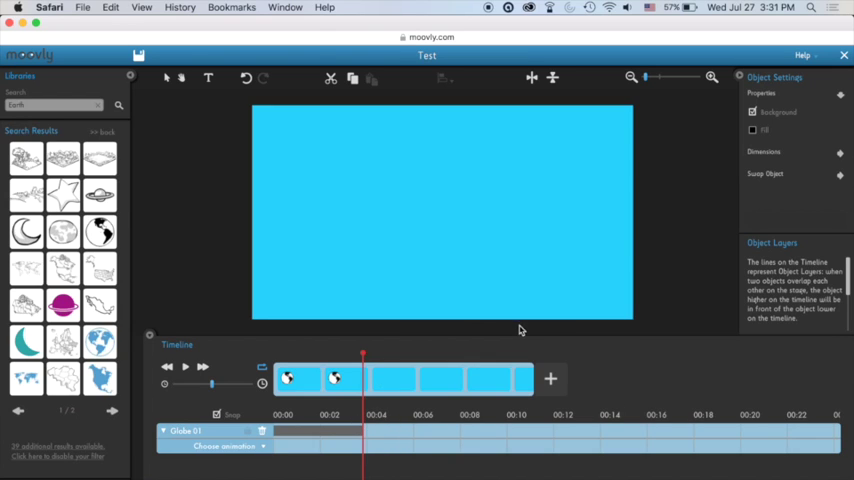
mouse_move(366, 362)
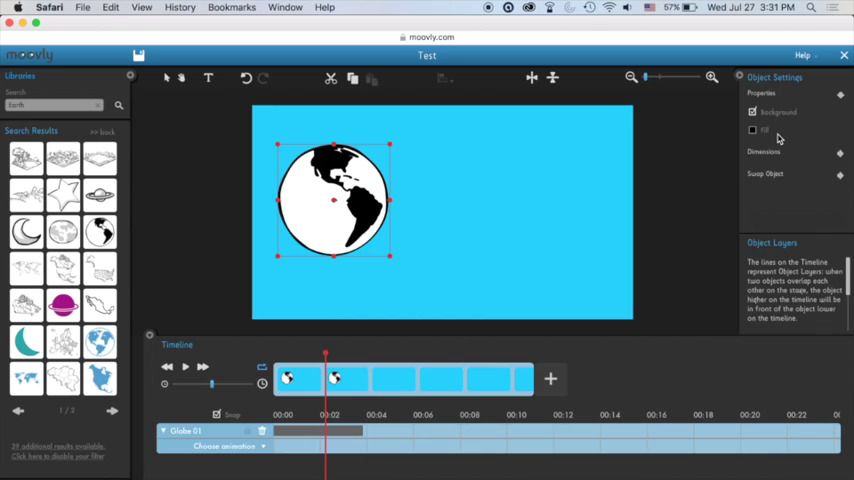
- Set the globe's fill to dark gray 404040 so its continents are no longer black
click(752, 130)
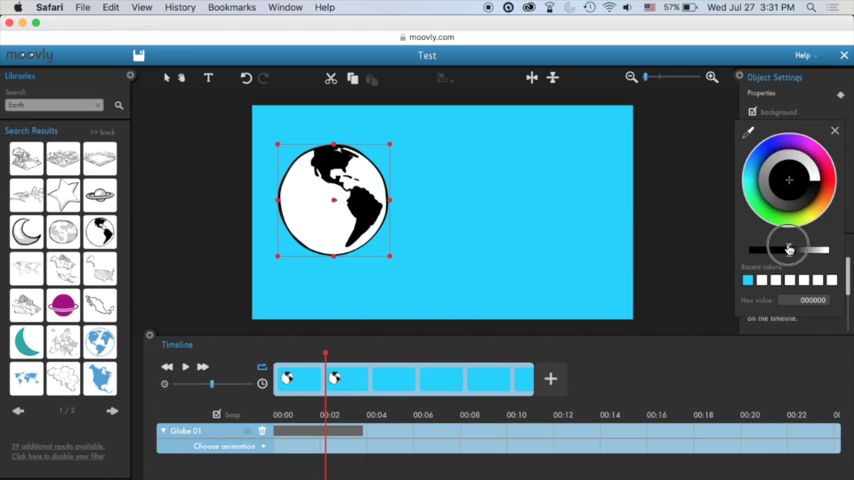
drag(790, 249, 810, 249)
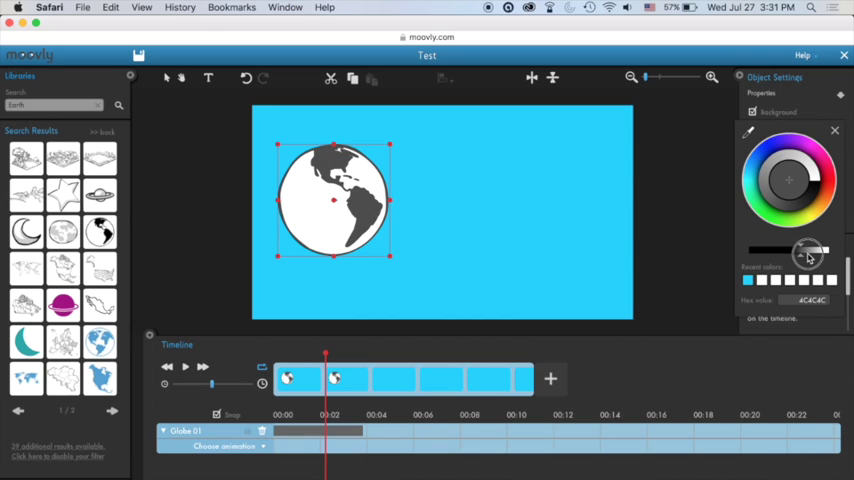
drag(810, 252, 800, 253)
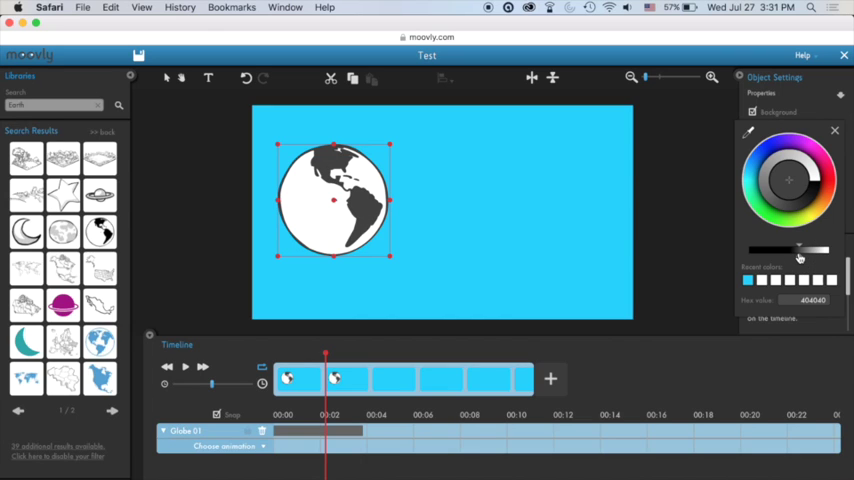
click(834, 130)
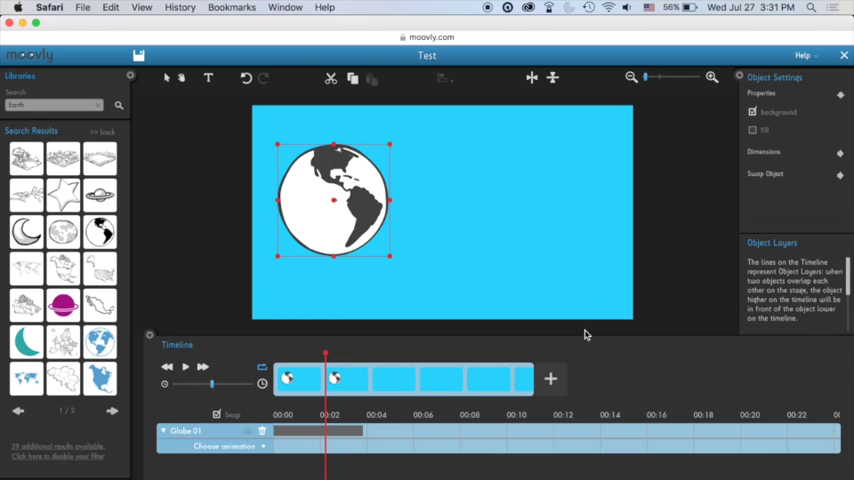
mouse_move(347, 457)
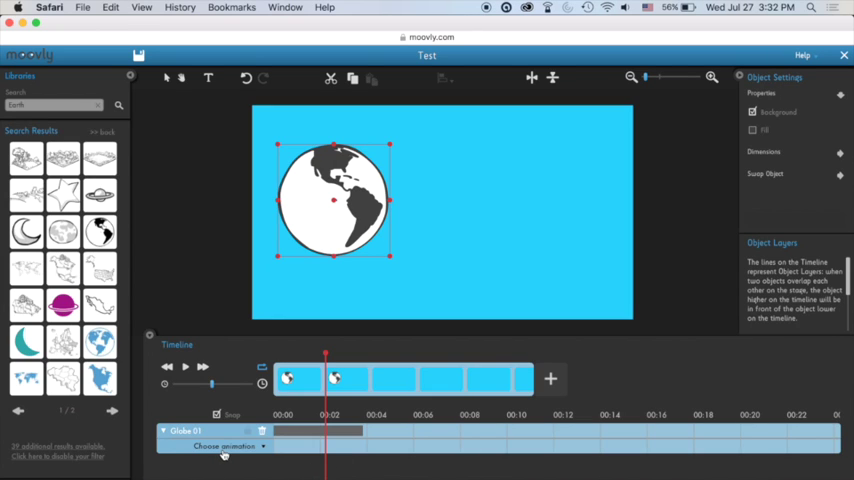
- Give Globe 01 a Spin Slow animation from its animation list
click(224, 446)
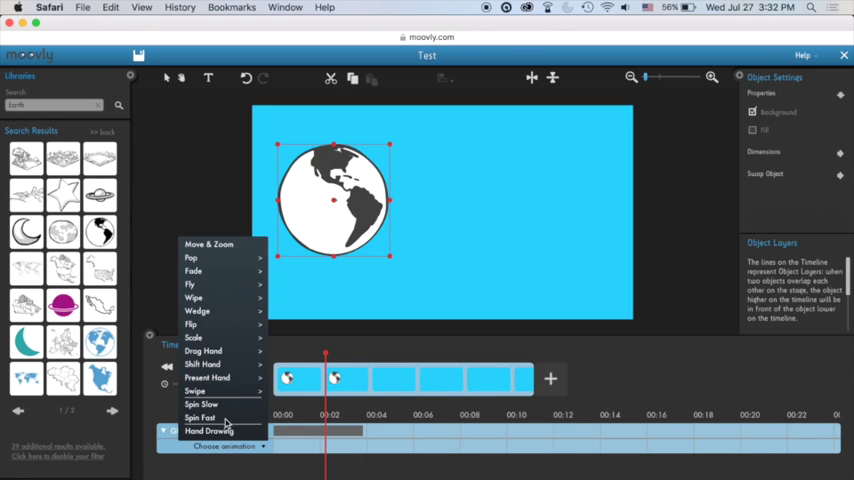
click(200, 417)
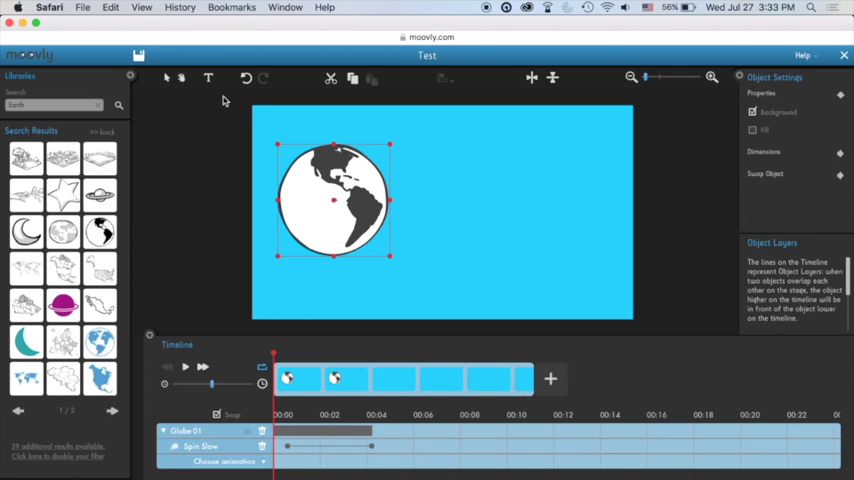
mouse_move(220, 92)
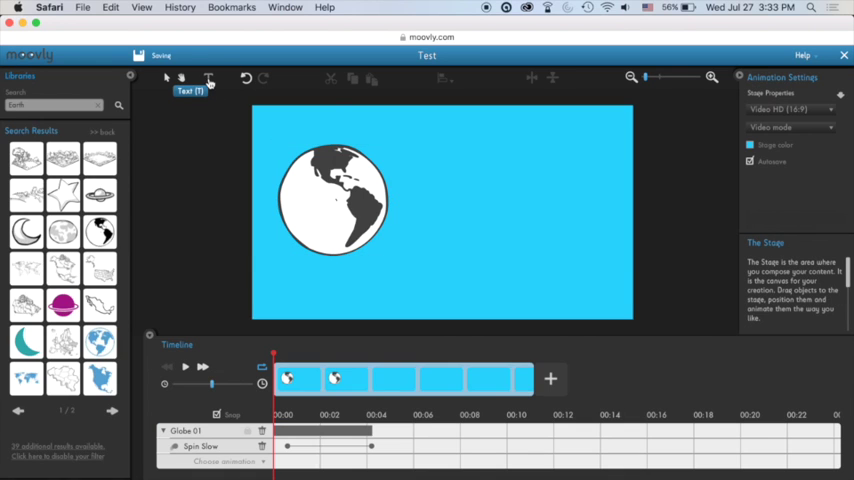
- Place a new 'Type Here' text box on the stage to the upper right of the globe
click(208, 78)
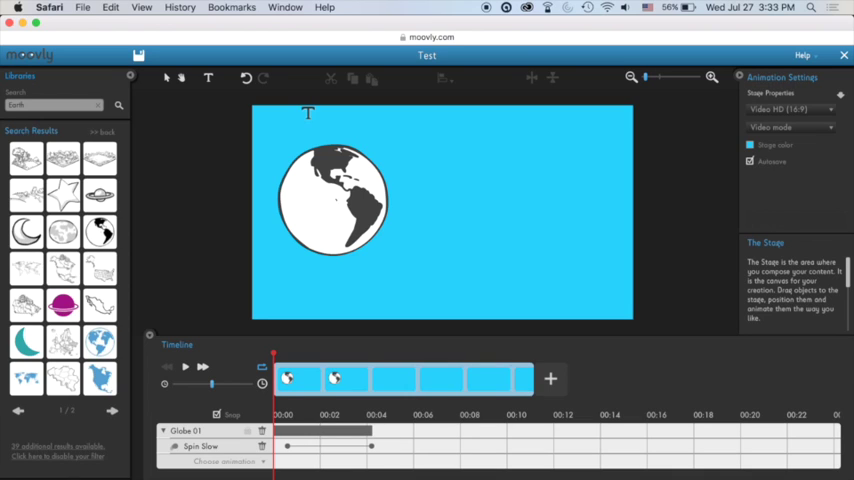
click(263, 78)
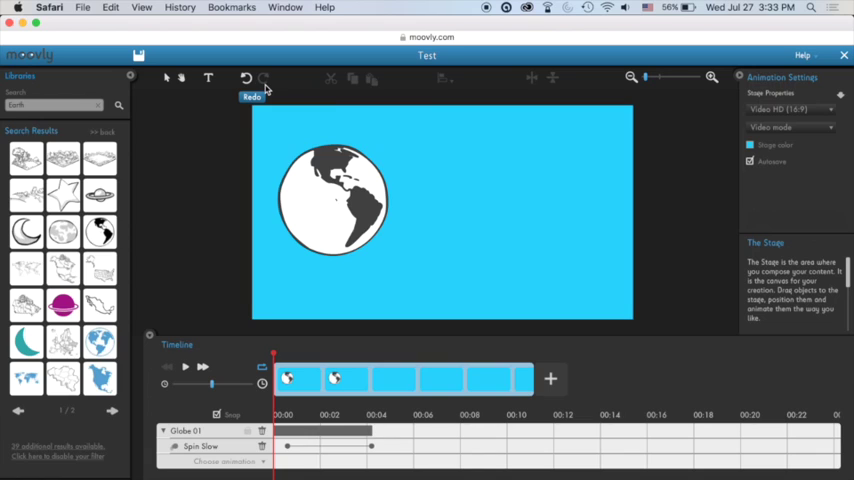
mouse_move(262, 90)
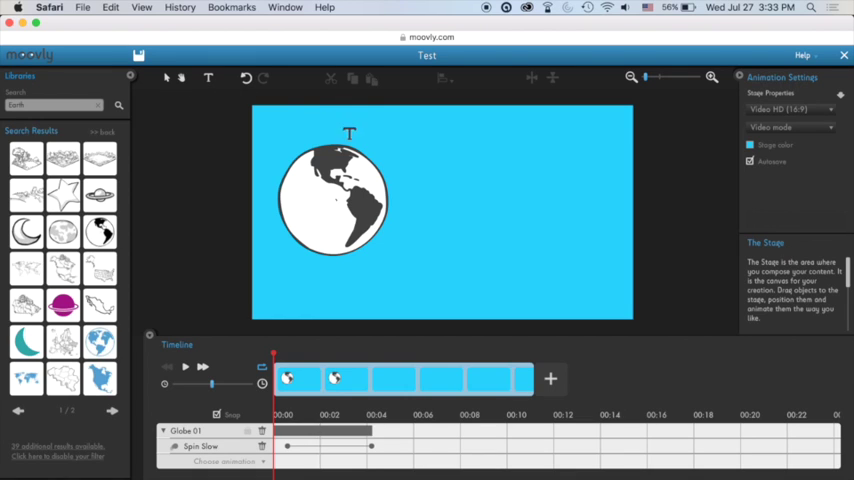
drag(349, 134, 428, 150)
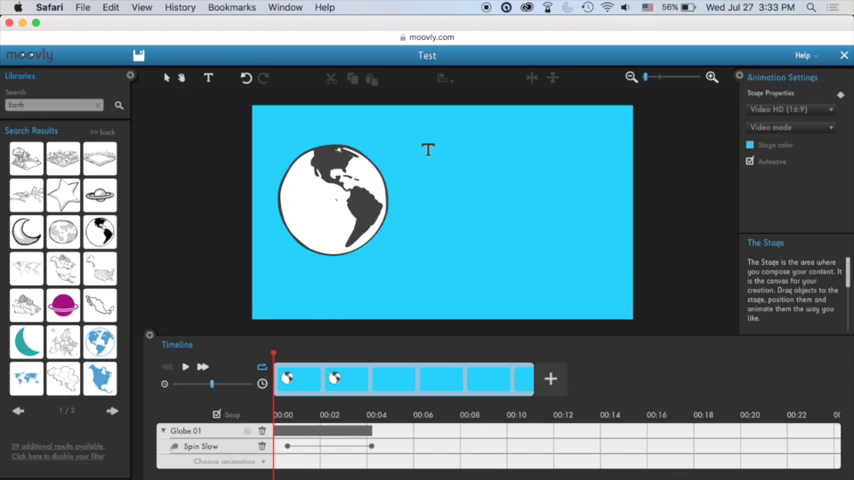
click(208, 78)
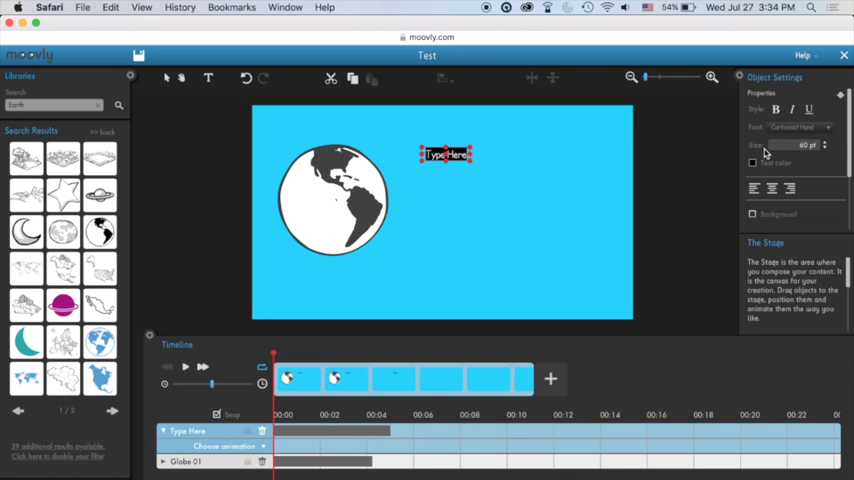
- Adjust the Type Here text's formatting in Object Settings
click(800, 127)
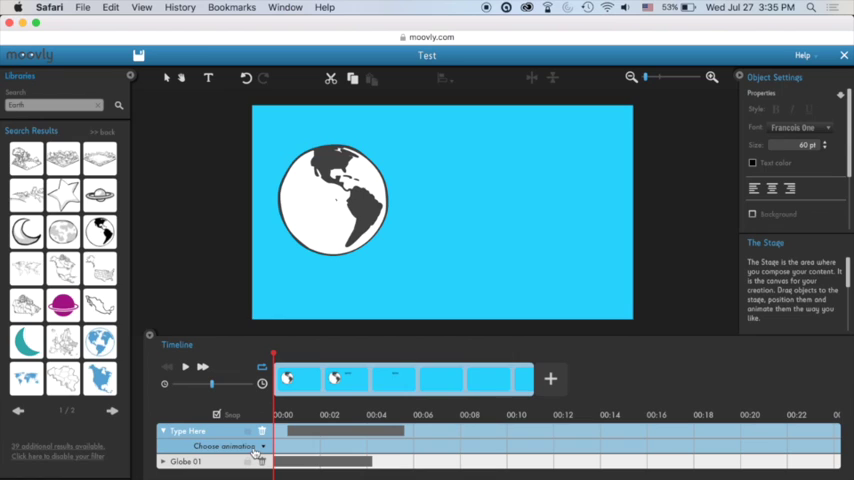
- Give the Type Here caption a Fade in animation
click(225, 446)
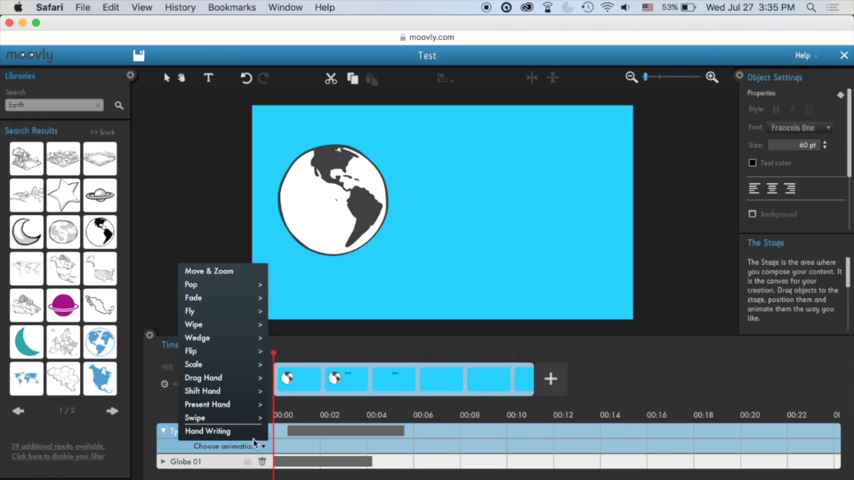
mouse_move(193, 297)
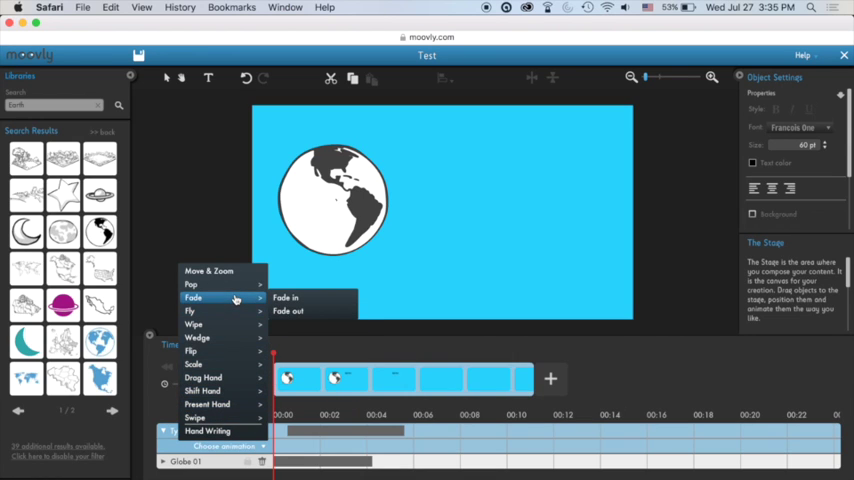
click(286, 298)
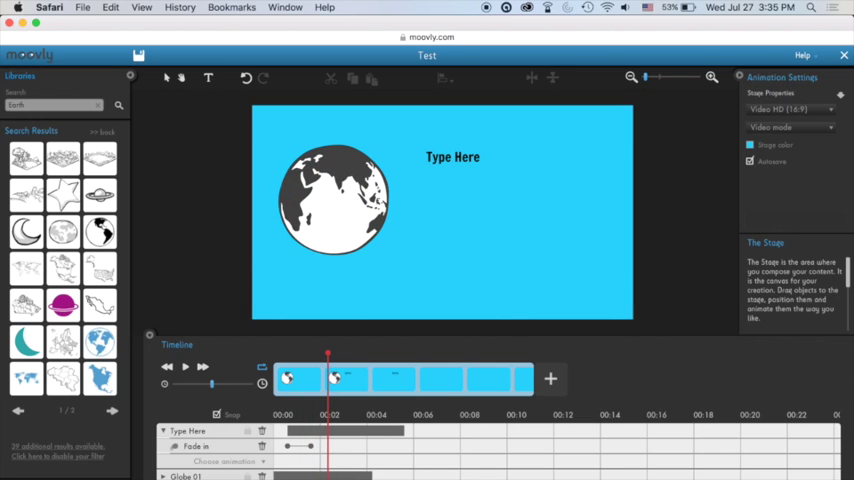
- Replace the caption with 'It takes about 24 hours for the Earth to make one full rotation' and right-align it
click(452, 157)
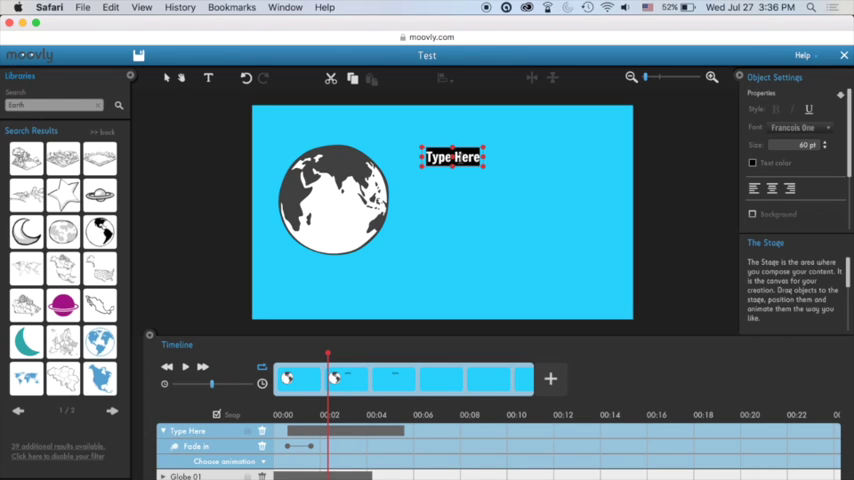
text(It takes a)
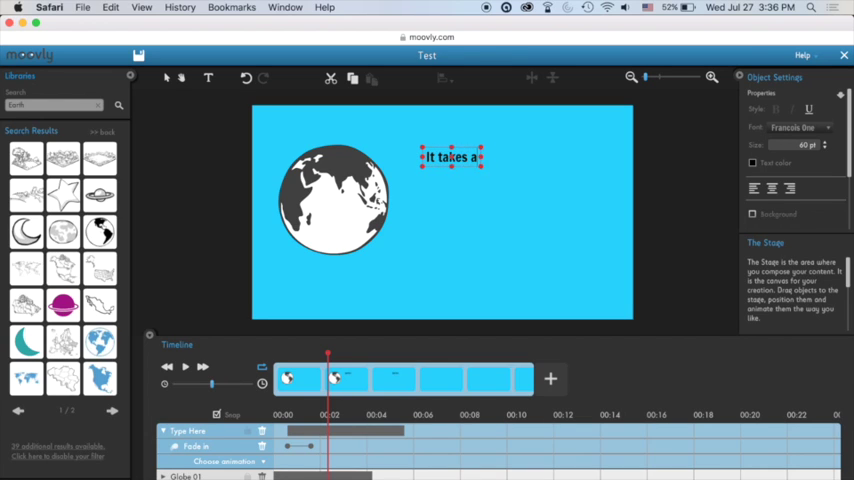
text(bout 24 hours for)
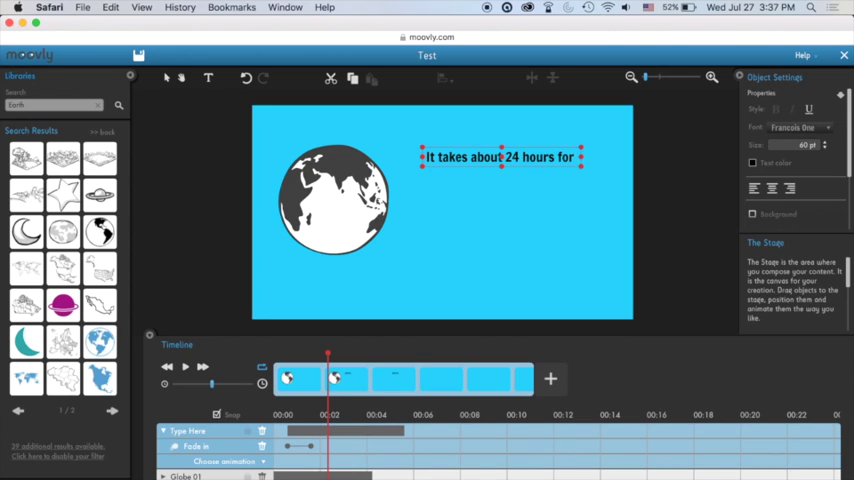
text(the Earth)
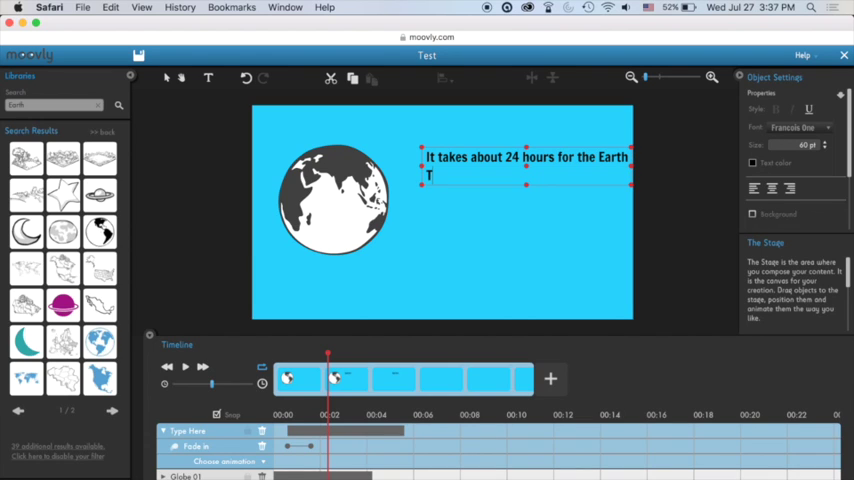
text(o make)
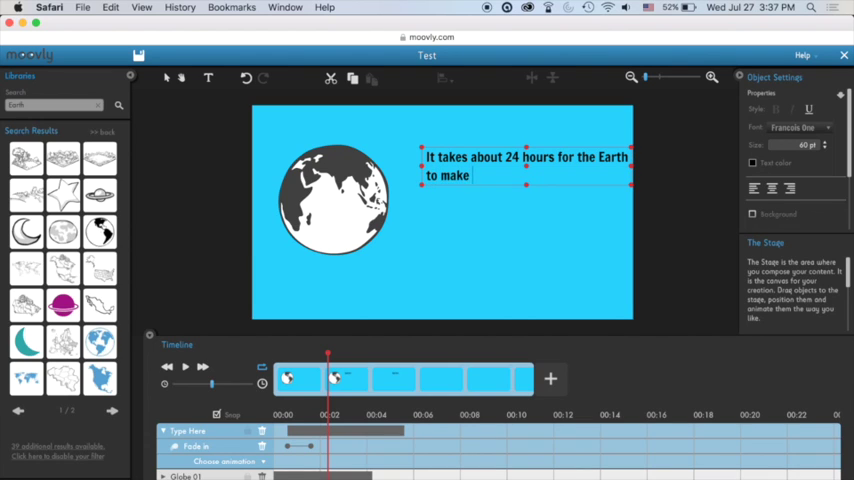
text(one full t)
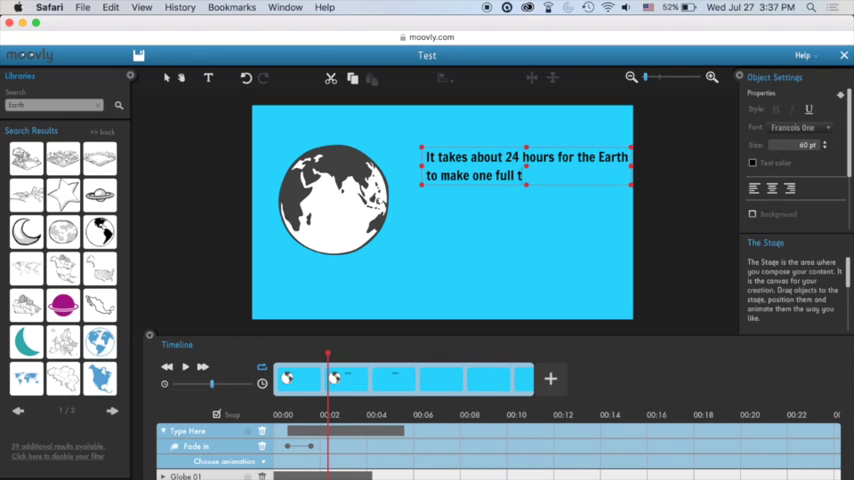
text(rotation)
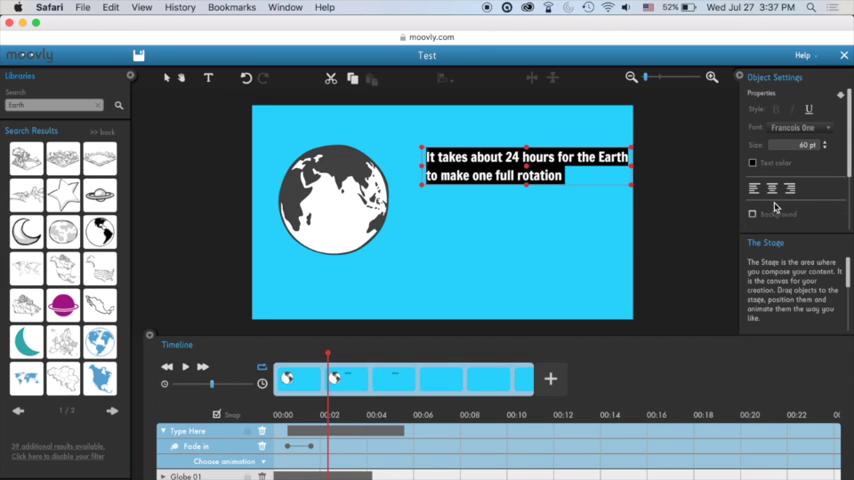
click(789, 188)
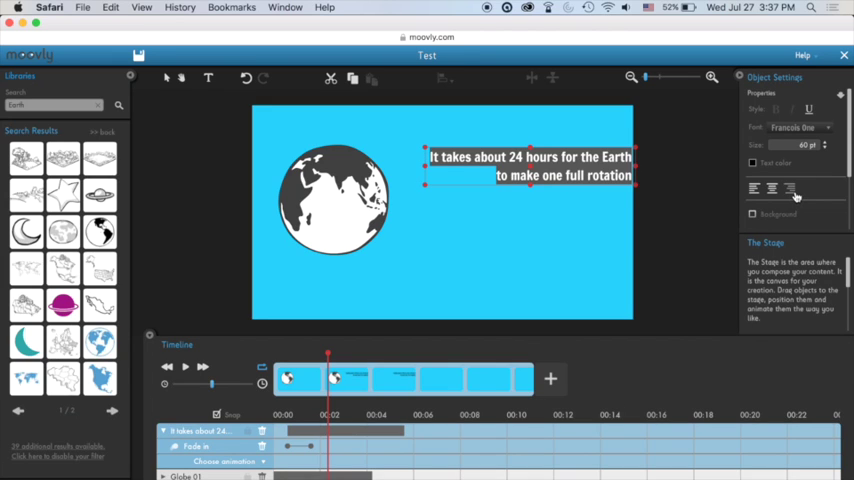
mouse_move(220, 100)
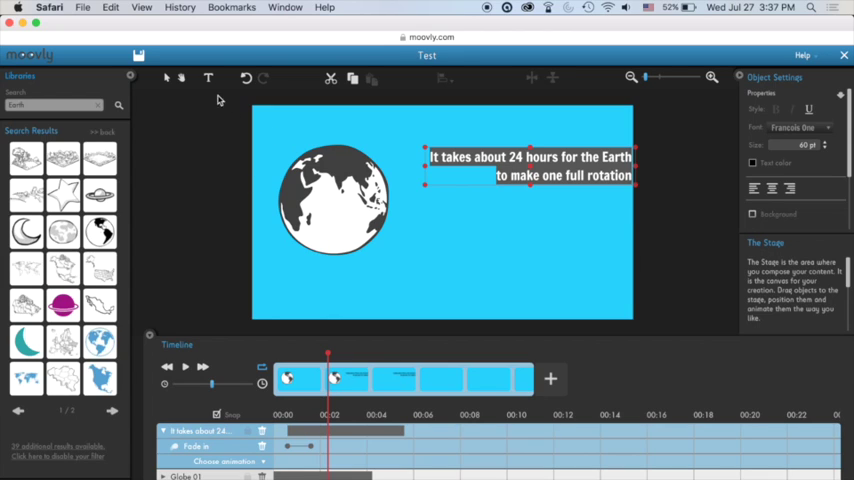
mouse_move(490, 239)
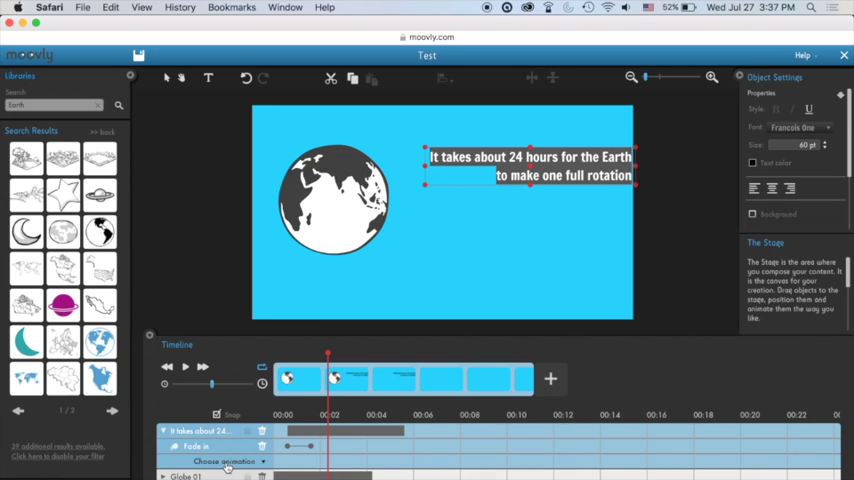
- Give Globe 01 a Fade out animation alongside its Spin Slow
click(227, 461)
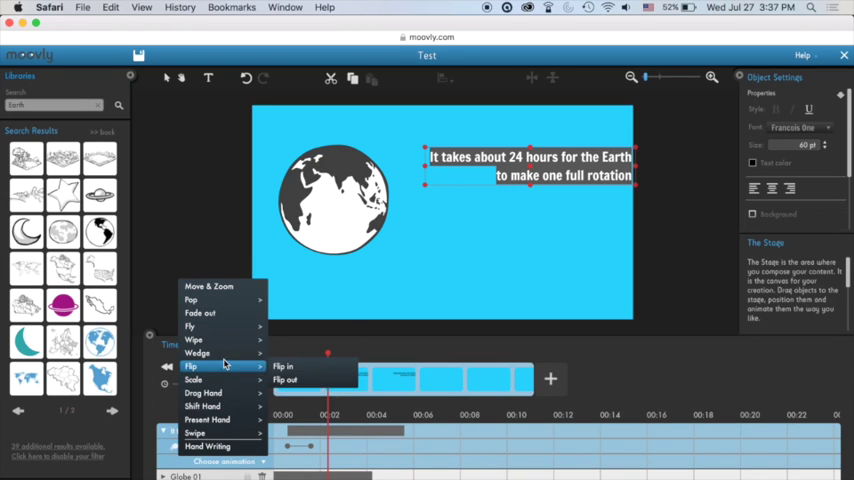
click(283, 366)
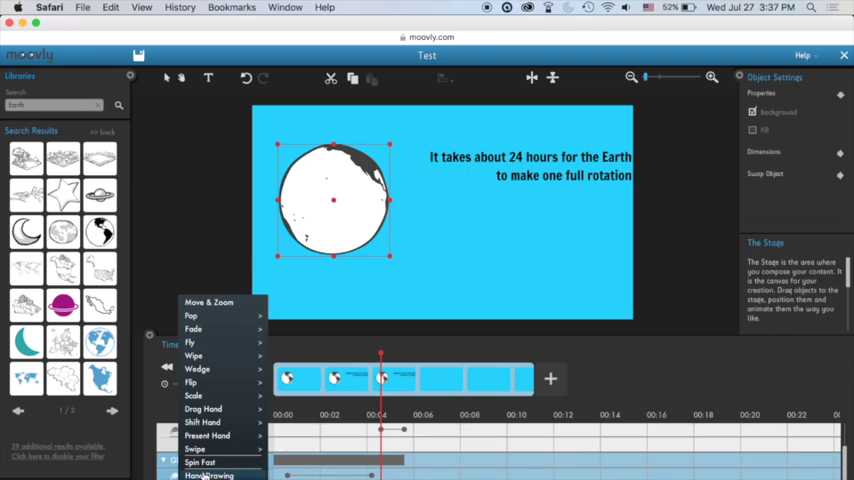
mouse_move(192, 328)
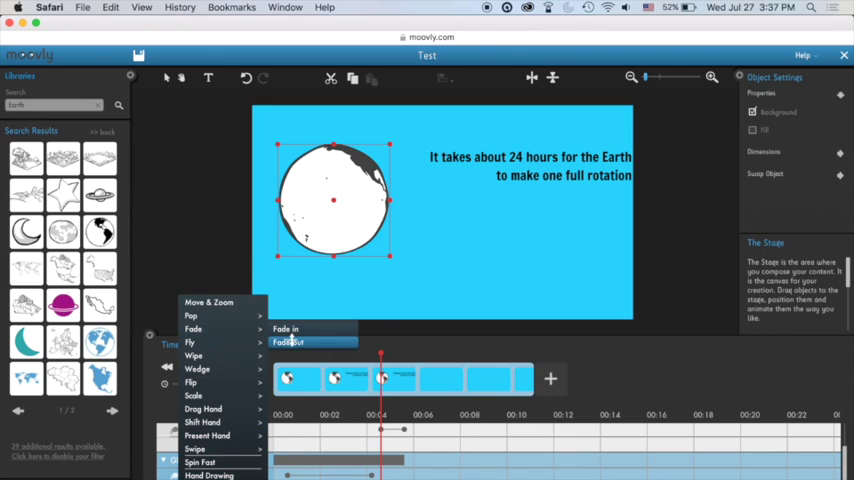
click(288, 342)
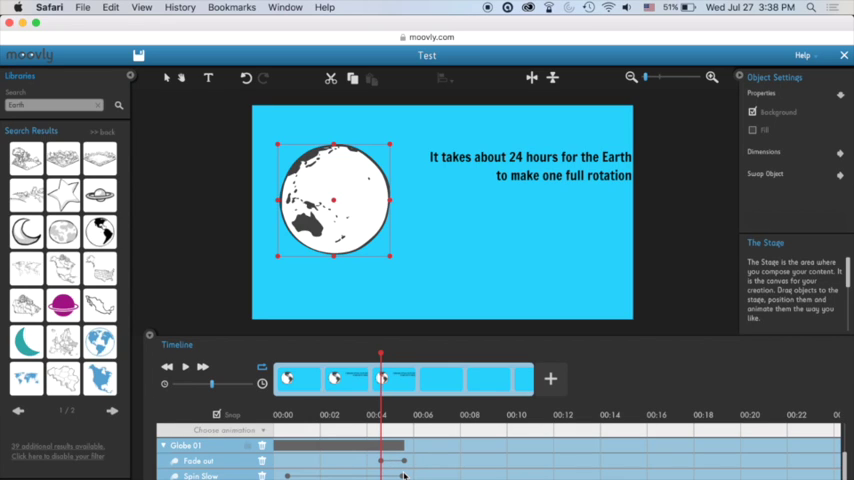
mouse_move(530, 410)
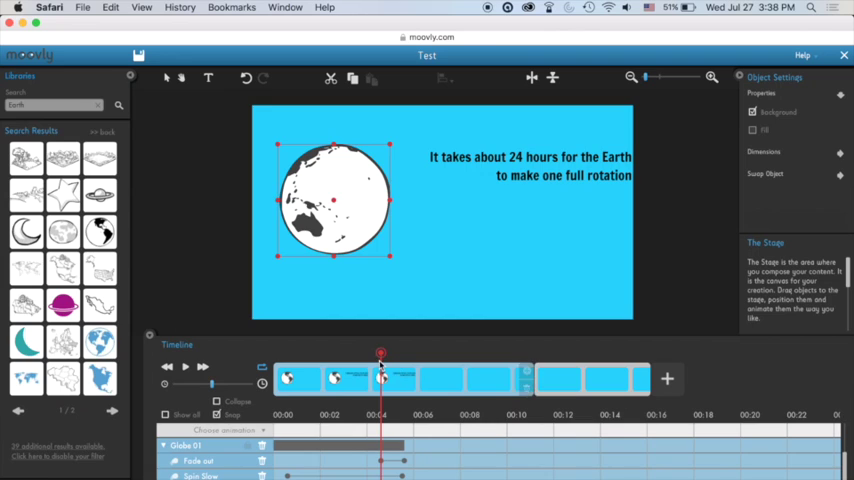
drag(380, 353, 583, 353)
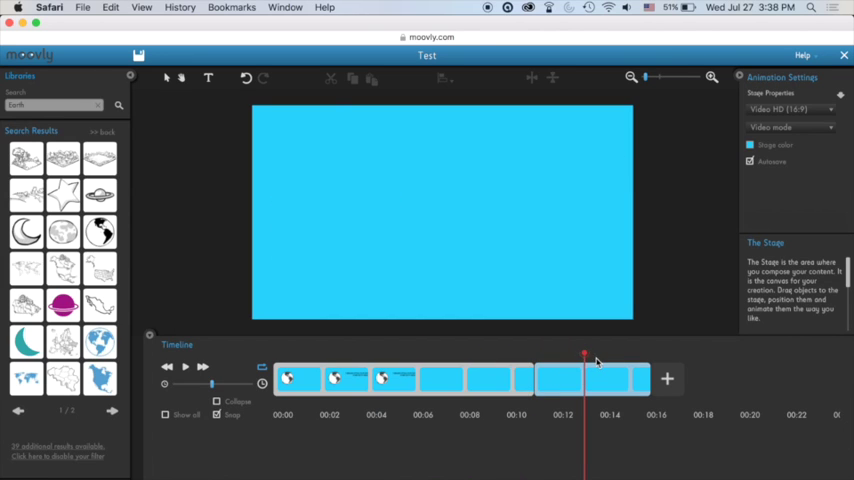
drag(585, 357, 387, 357)
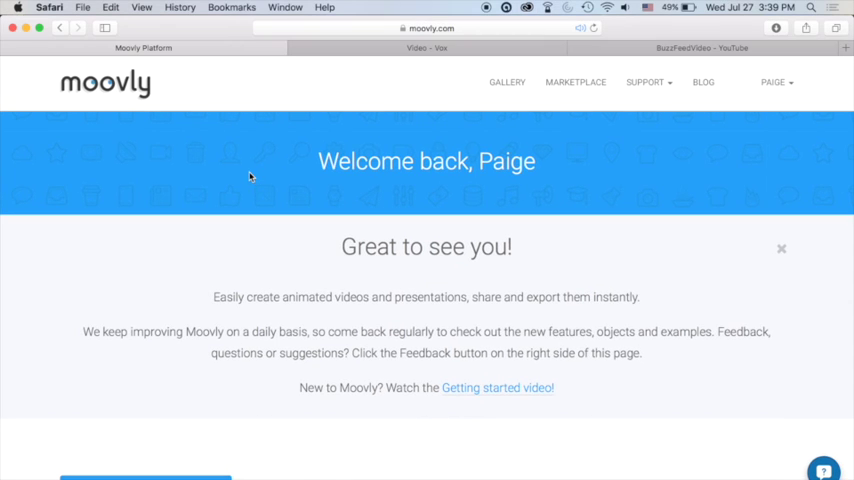
- Locate the Test project on the dashboard and view the video's publishing options
scroll(down, 3)
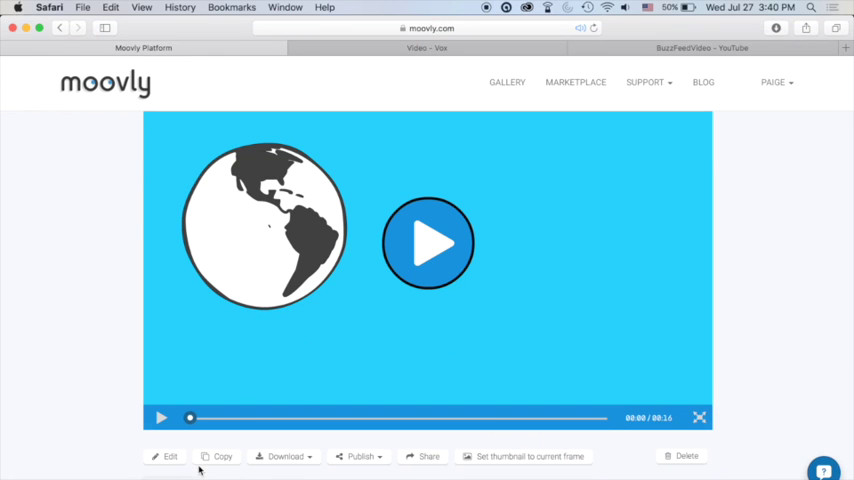
mouse_move(235, 471)
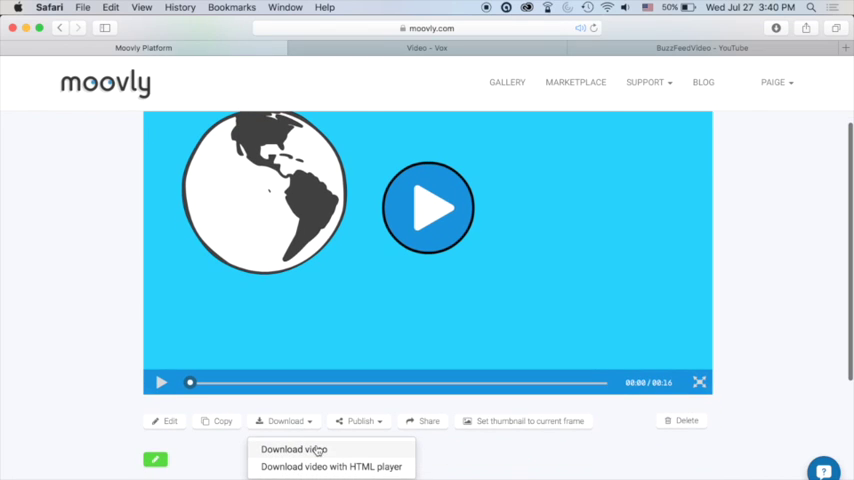
mouse_move(338, 449)
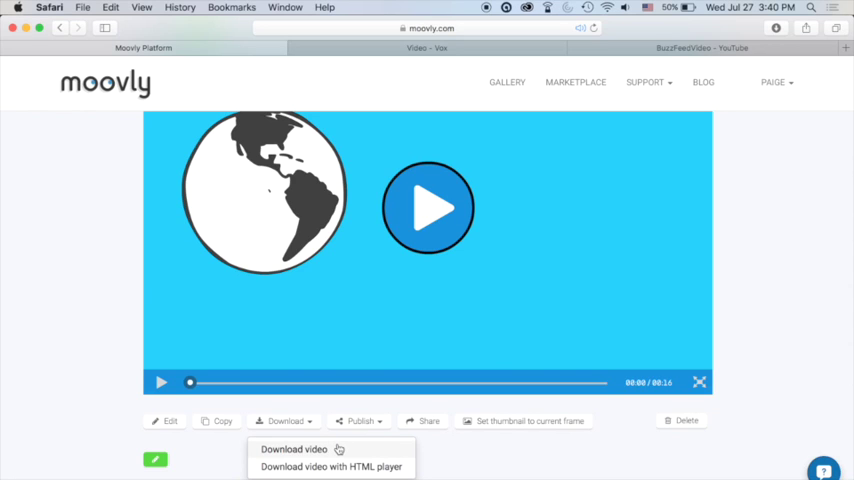
mouse_move(407, 443)
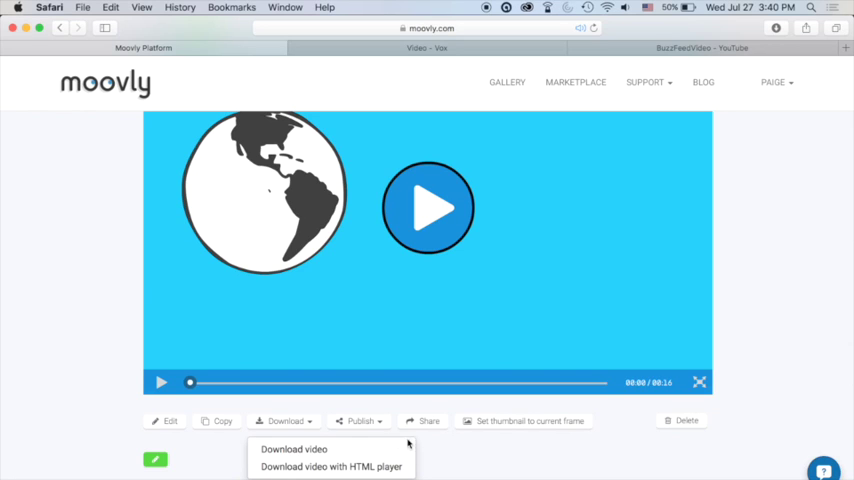
click(360, 420)
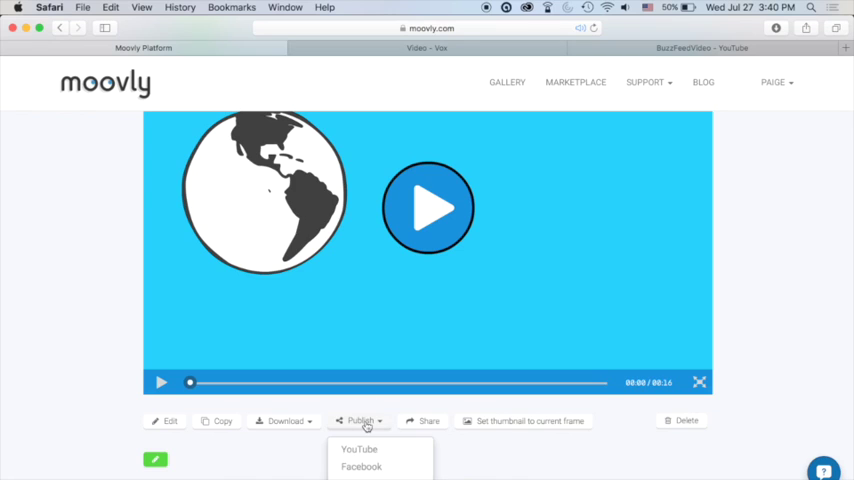
mouse_move(368, 472)
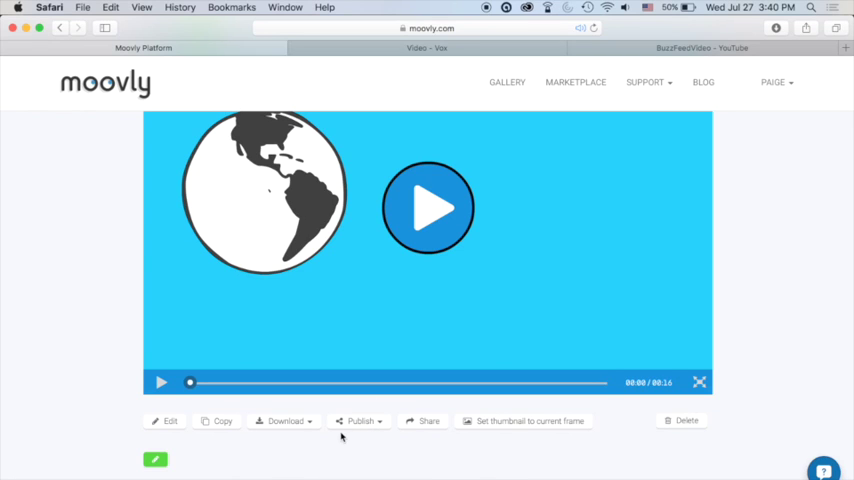
click(429, 420)
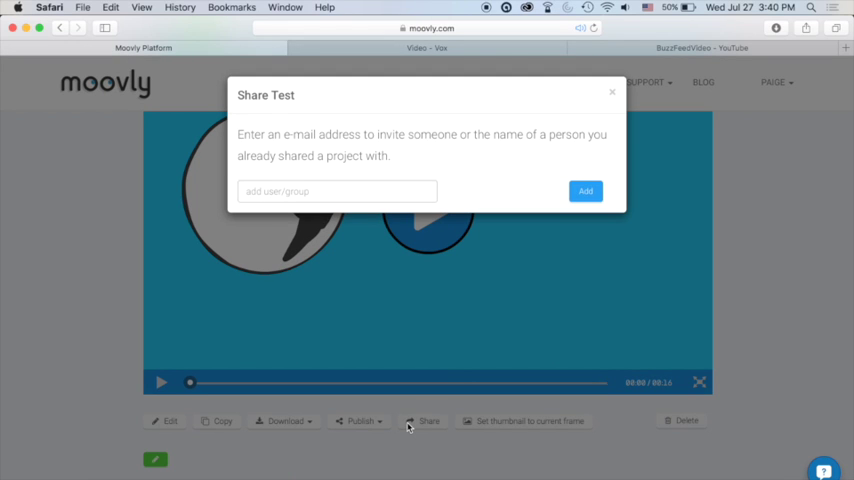
mouse_move(391, 183)
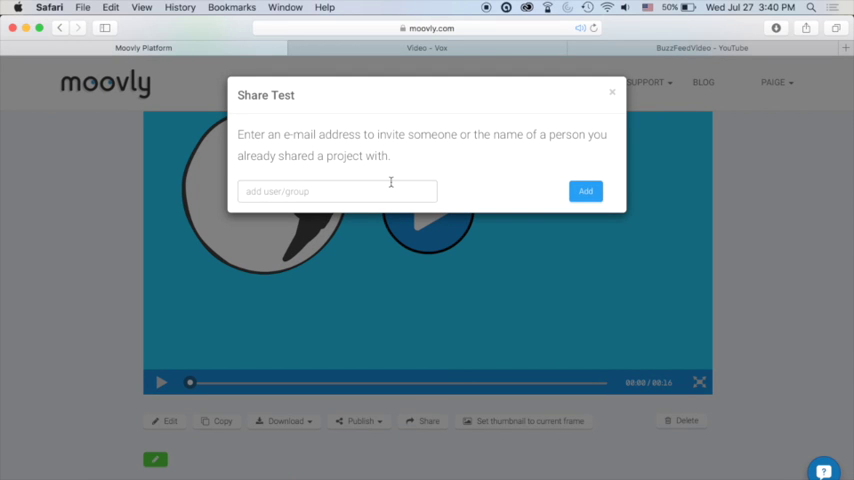
click(337, 191)
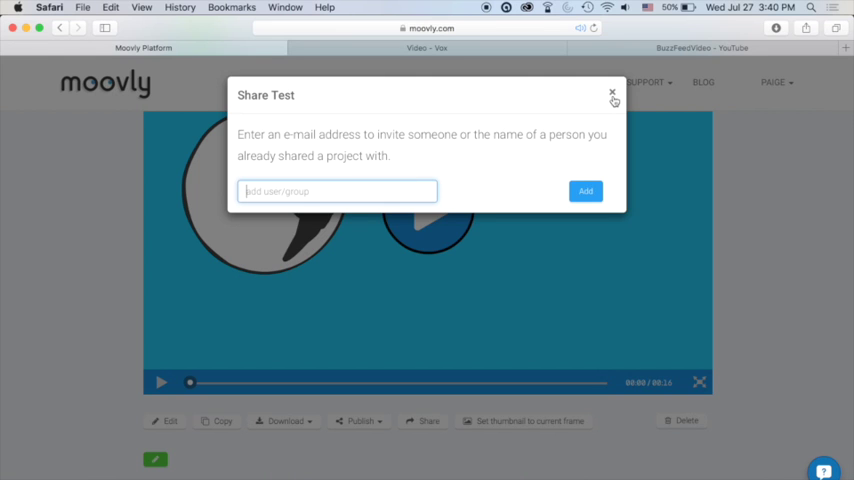
click(612, 96)
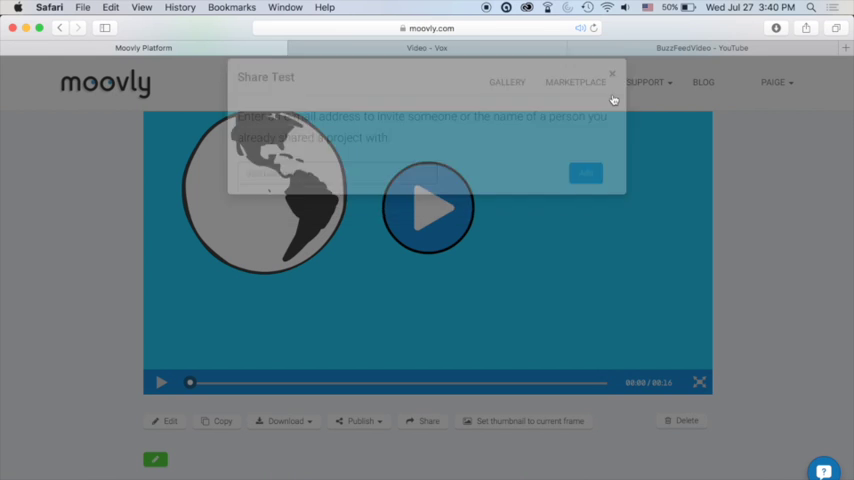